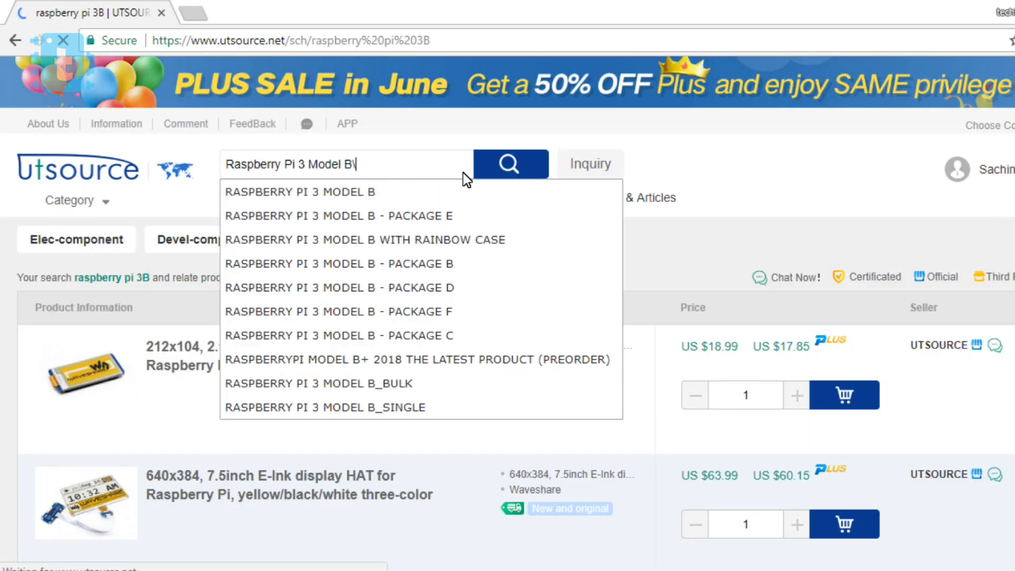
Search UTSource for Raspberry Pi 3 Model B boards to list the 22 matching products
{"action": "left_click", "coordinate": [509, 162]}
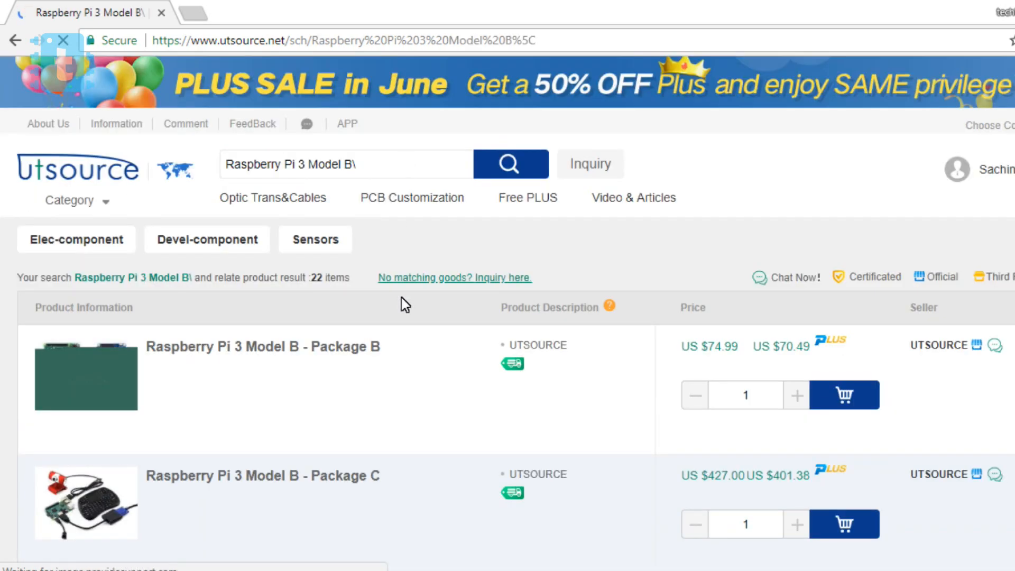
{"action": "left_click", "coordinate": [262, 346]}
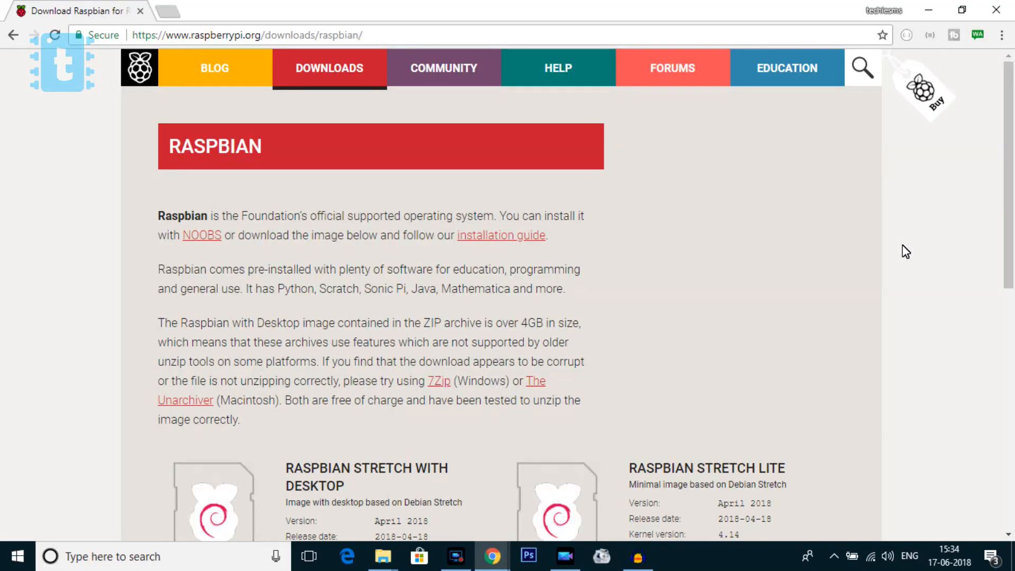
Scroll the Raspbian downloads page down to the Stretch with Desktop and Lite download buttons
{"action": "scroll", "scroll_direction": "down", "scroll_amount": 3}
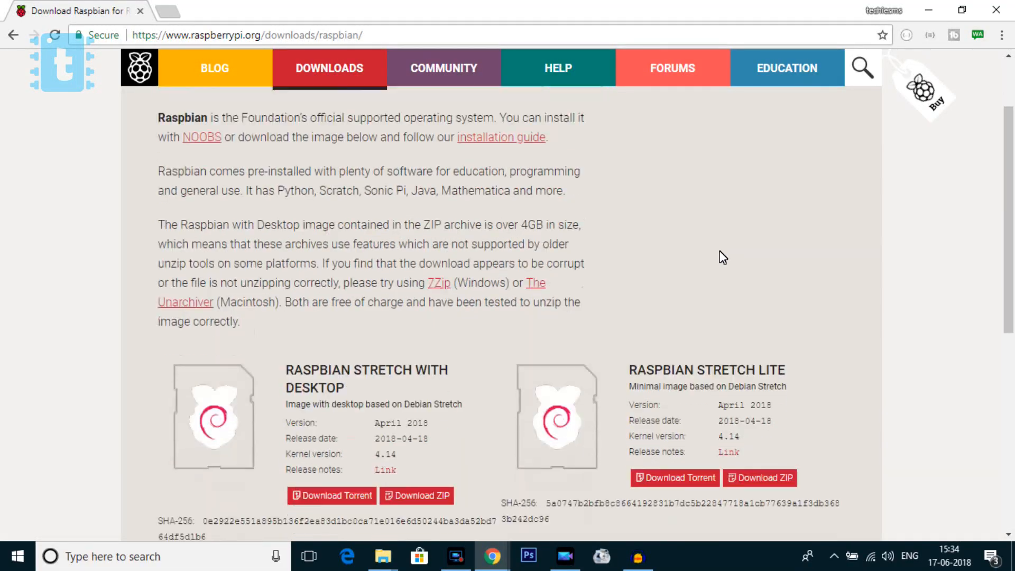
{"action": "scroll", "scroll_direction": "down", "scroll_amount": 3}
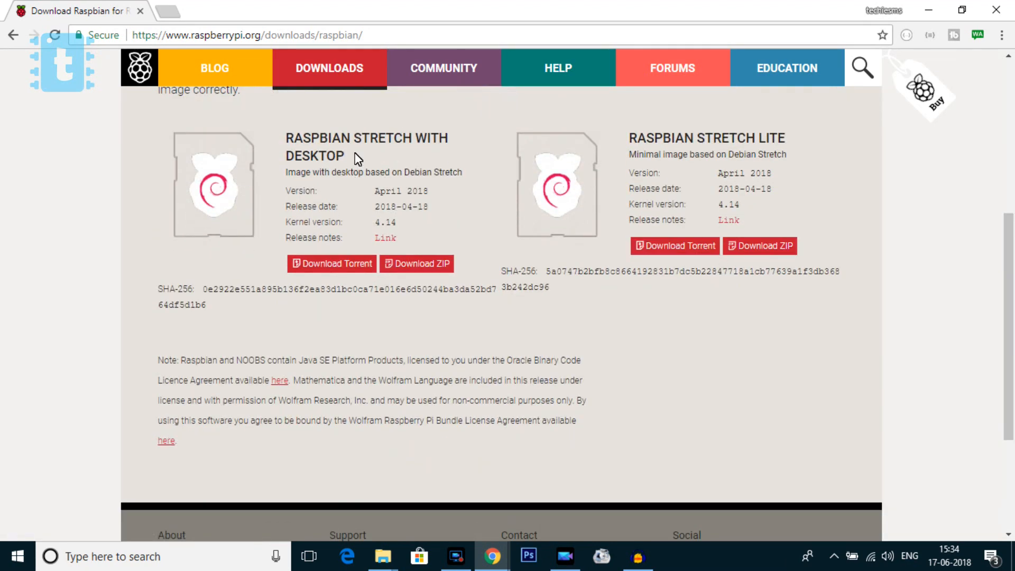
{"action": "left_click", "coordinate": [637, 556]}
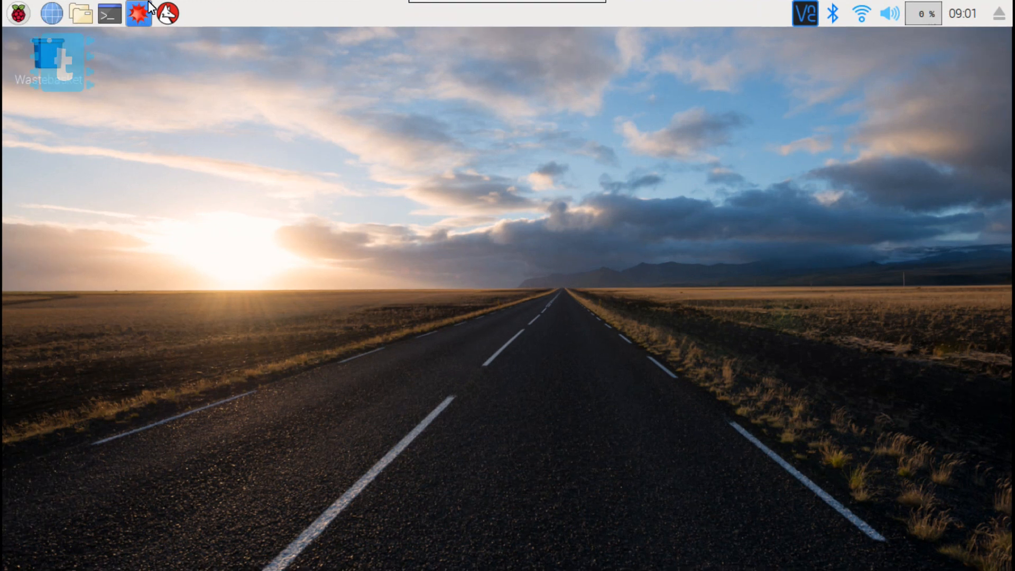
{"action": "mouse_move", "coordinate": [52, 13]}
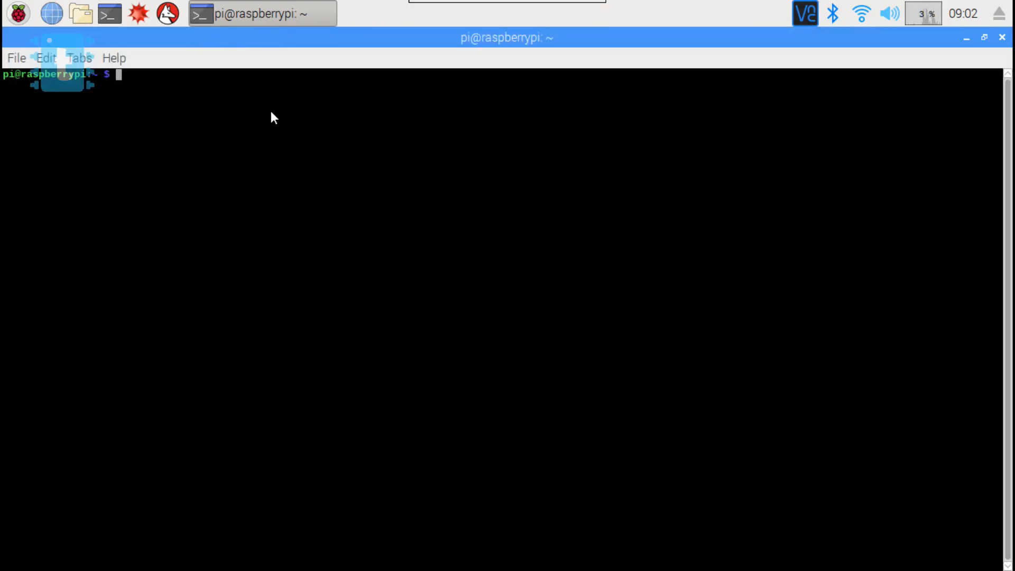
{"action": "mouse_move", "coordinate": [263, 114]}
{"action": "type", "text": "arecord -l"}
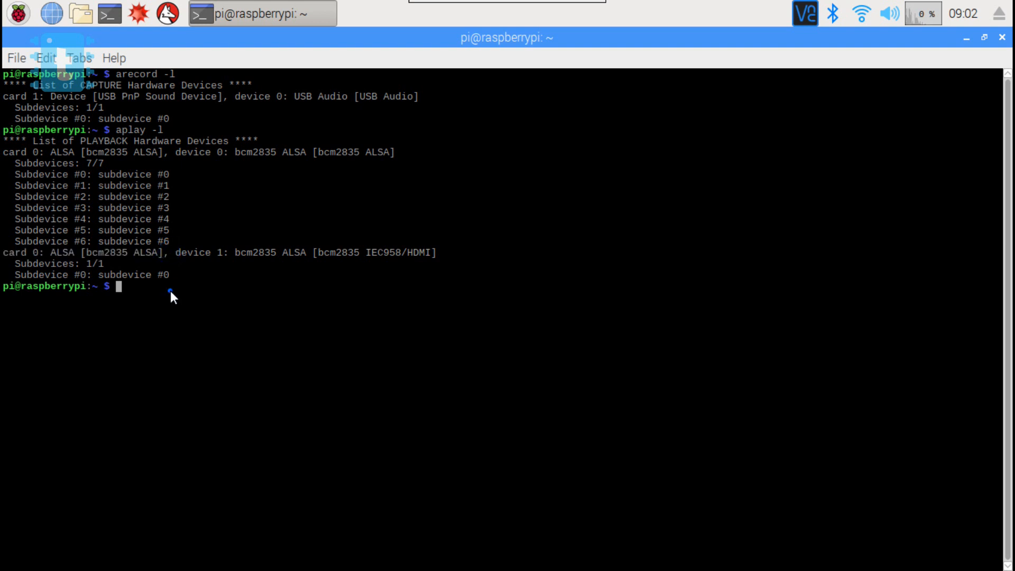
Edit .asoundrc with sudo nano, holding the mic and speaker config template, then exit the editor
{"action": "type", "text": "sudo nano"}
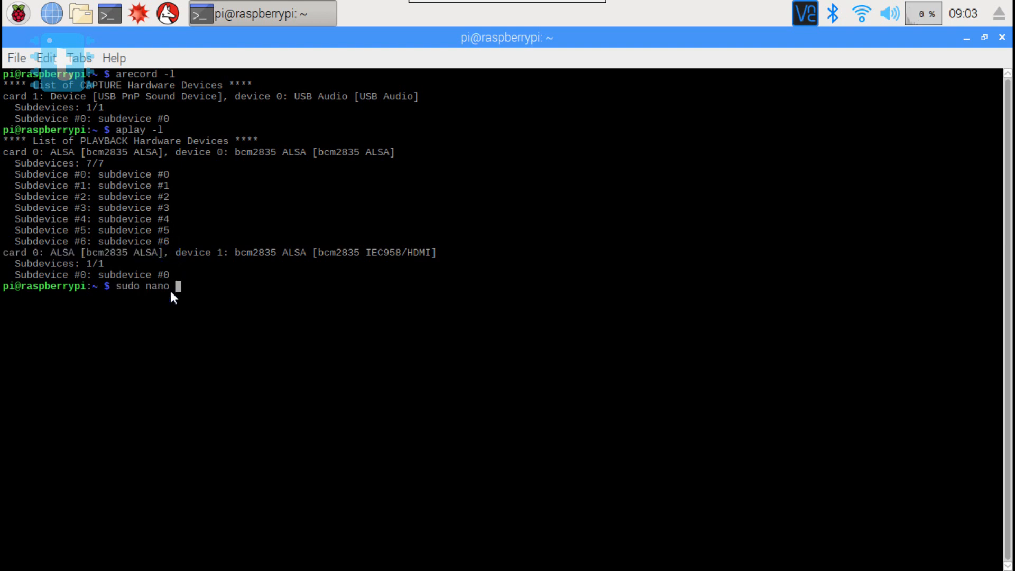
{"action": "type", "text": ".asoundrc"}
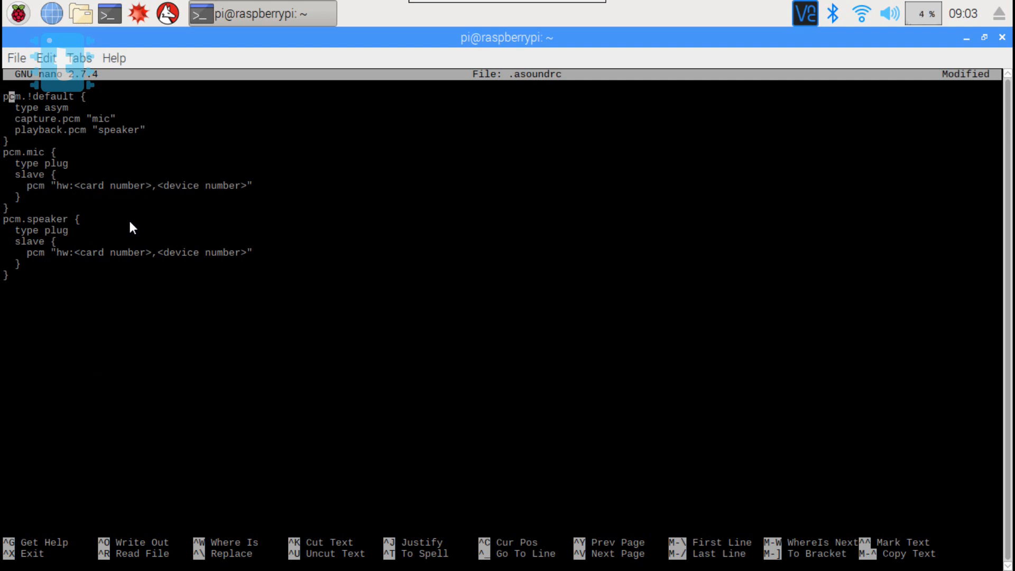
{"action": "mouse_move", "coordinate": [198, 364]}
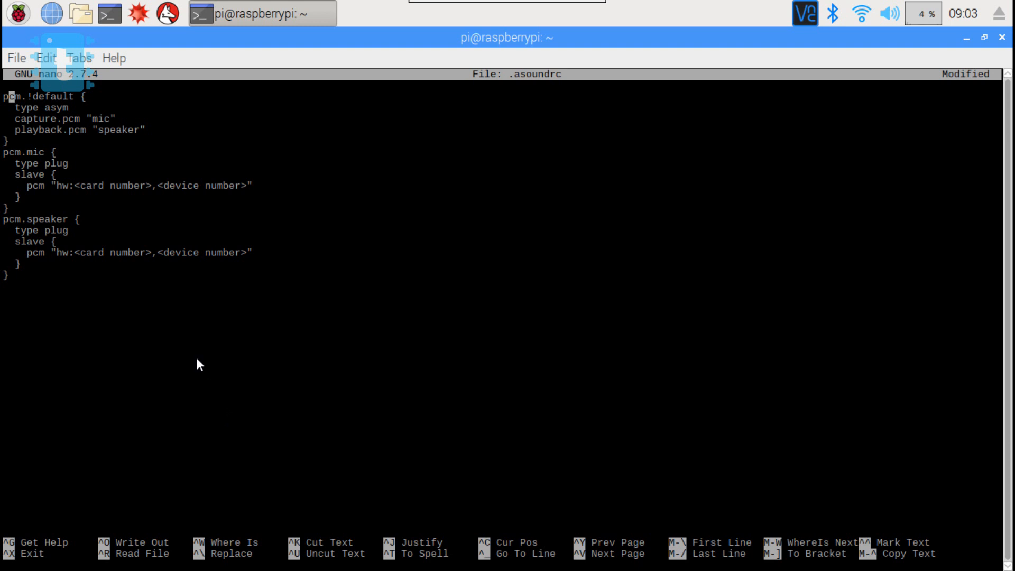
{"action": "mouse_move", "coordinate": [131, 228]}
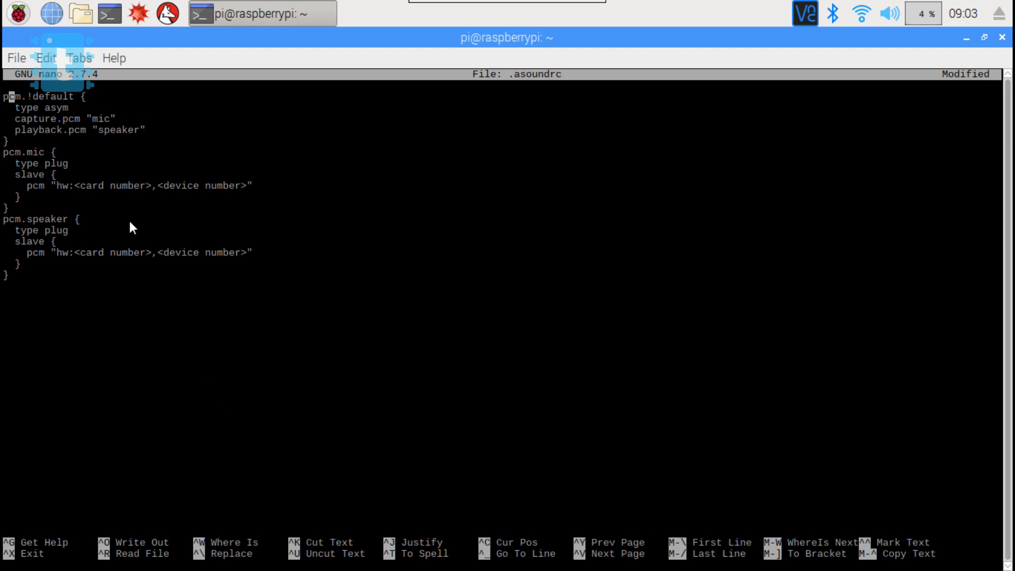
{"action": "key", "text": "ctrl+x"}
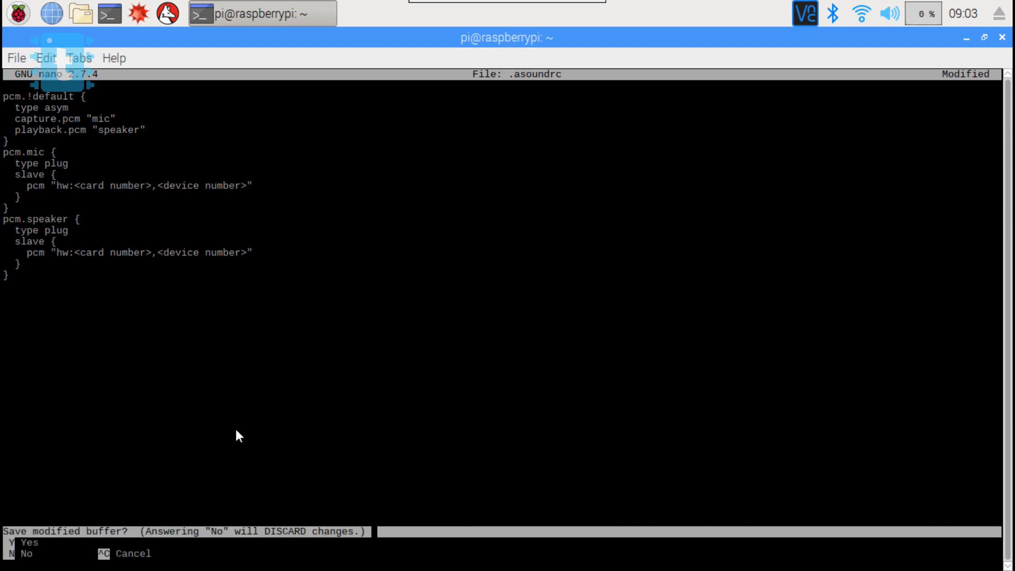
{"action": "key", "text": "n"}
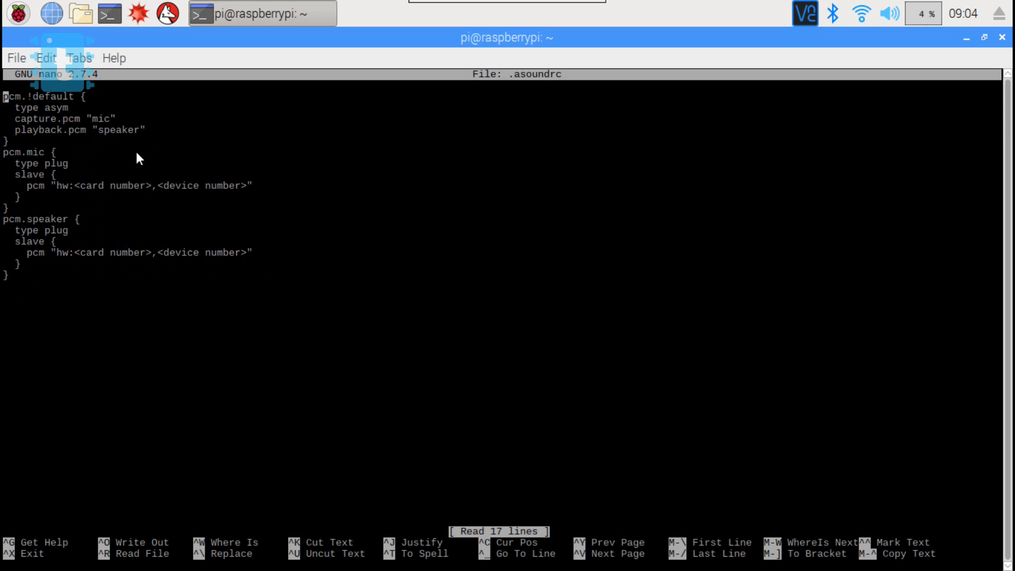
Set the mic entry in .asoundrc to card 1, device 0 and save
{"action": "double_click", "coordinate": [115, 186]}
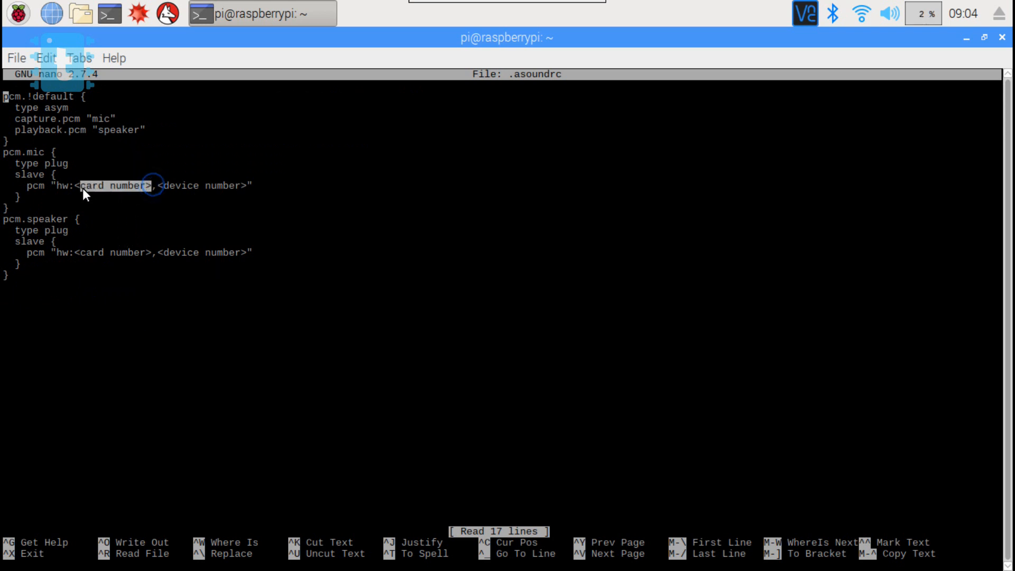
{"action": "type", "text": "1,0\""}
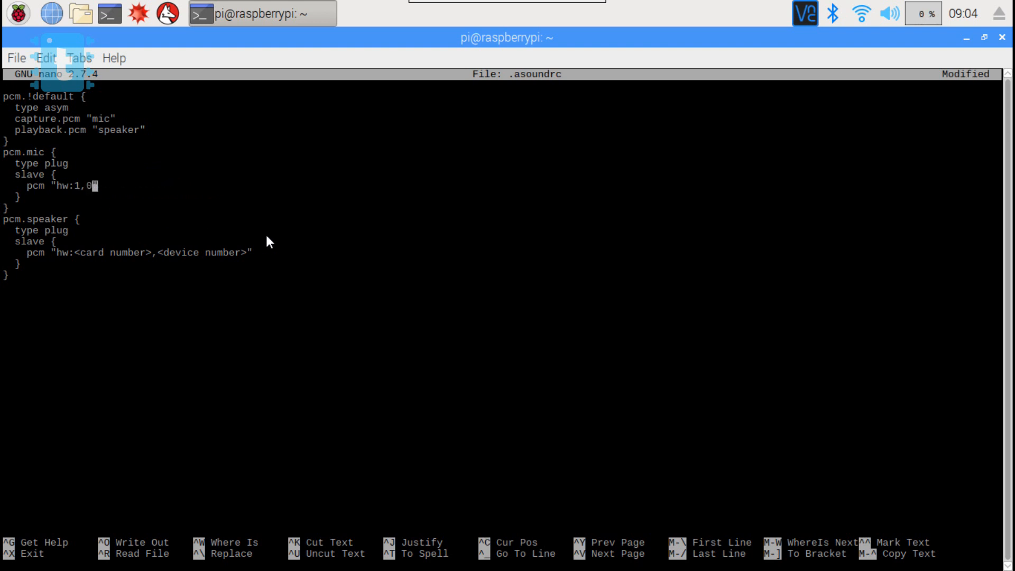
{"action": "key", "text": "ctrl+o"}
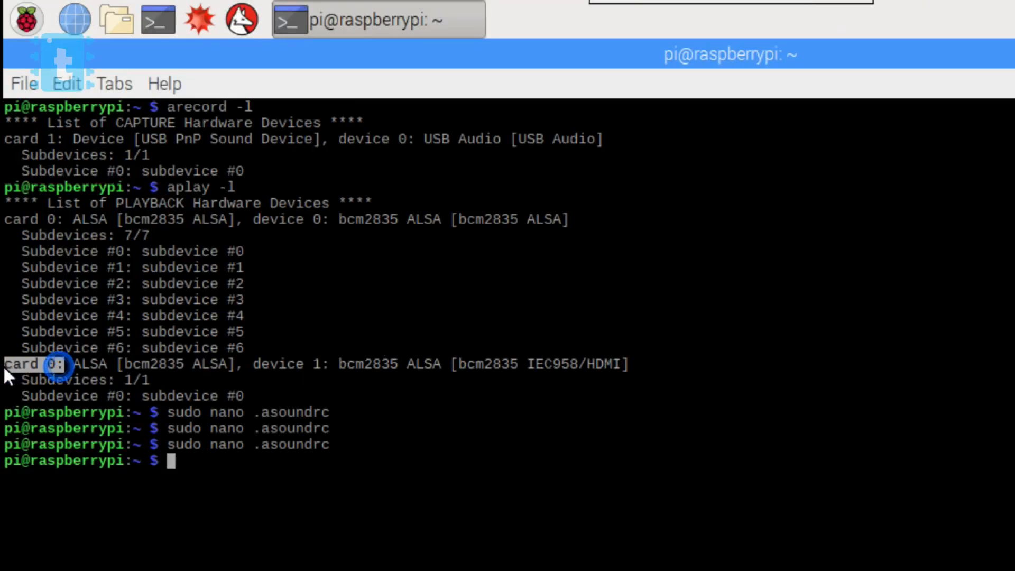
Set the speaker entry to the HDMI playback hw:0,1 and save
{"action": "double_click", "coordinate": [289, 362]}
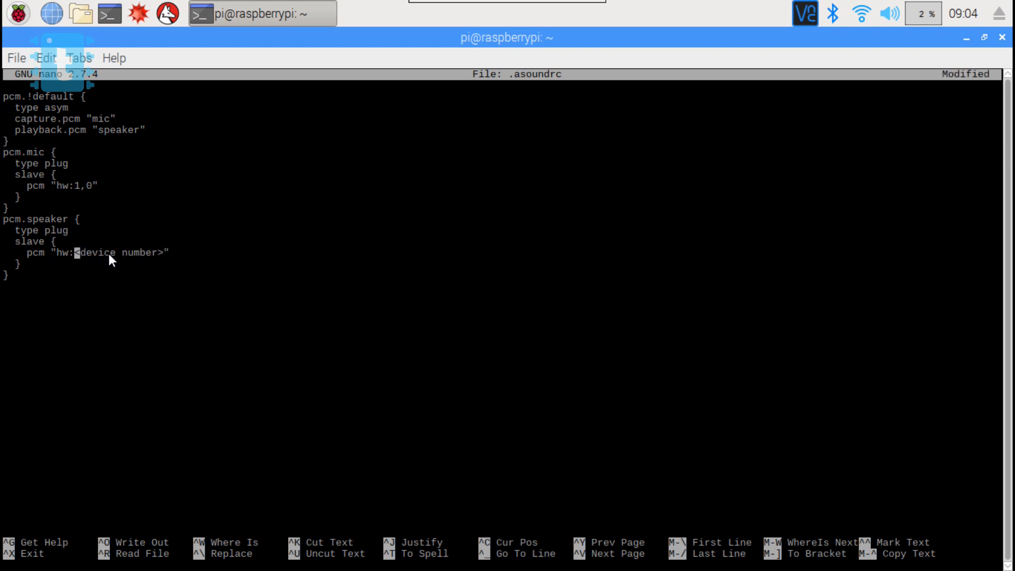
{"action": "key", "text": "Delete"}
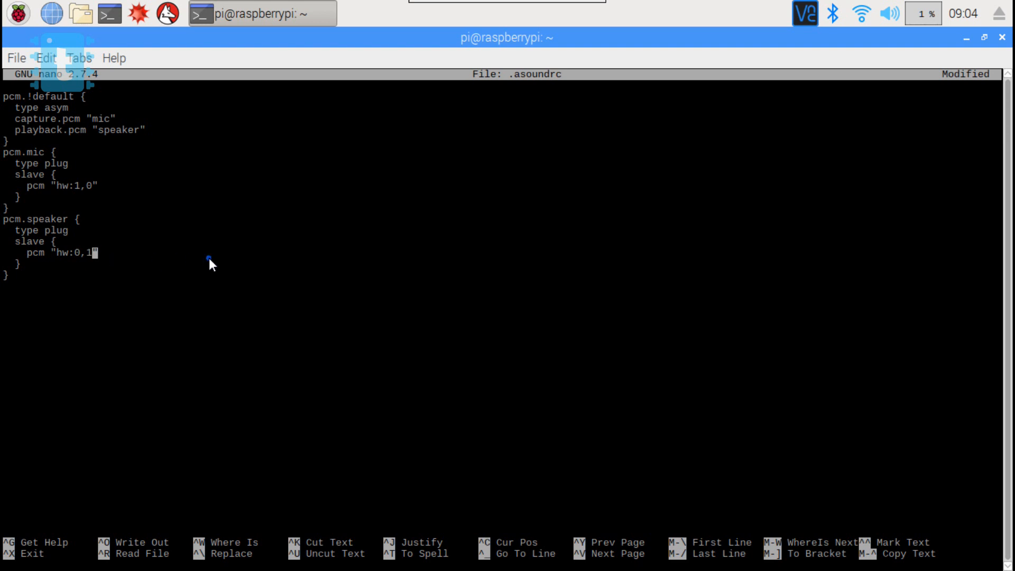
{"action": "key", "text": "ctrl+o"}
{"action": "type", "text": "speaker-test -t wav"}
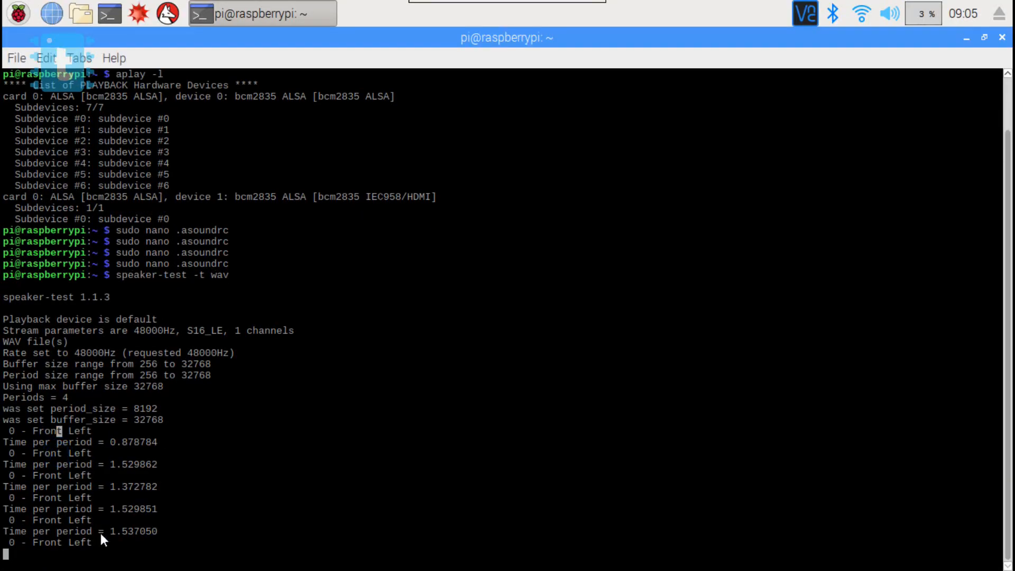
Stop the running speaker-test with Ctrl+C and begin an arecord recording test command
{"action": "key", "text": "ctrl+c"}
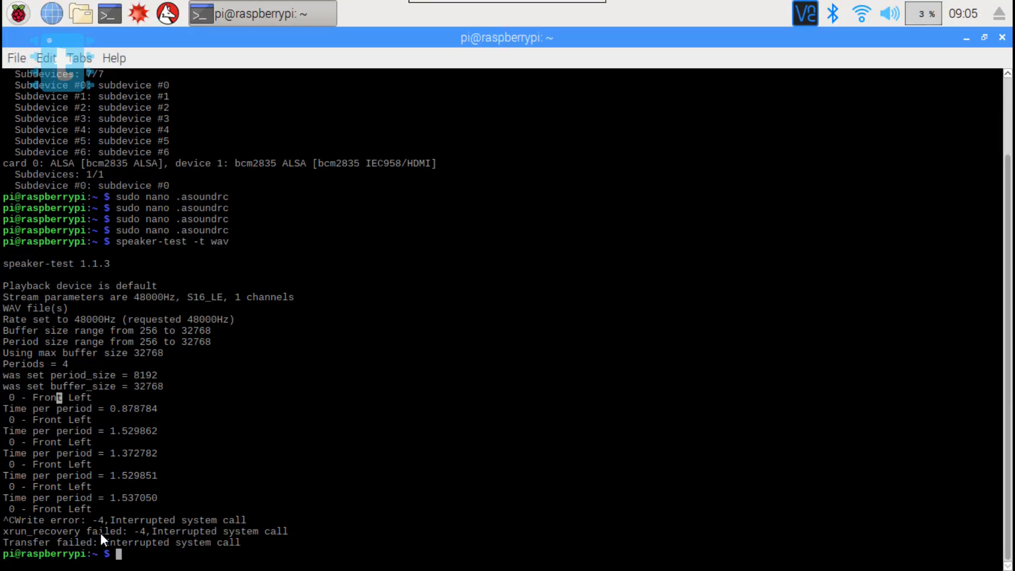
{"action": "type", "text": "arecord"}
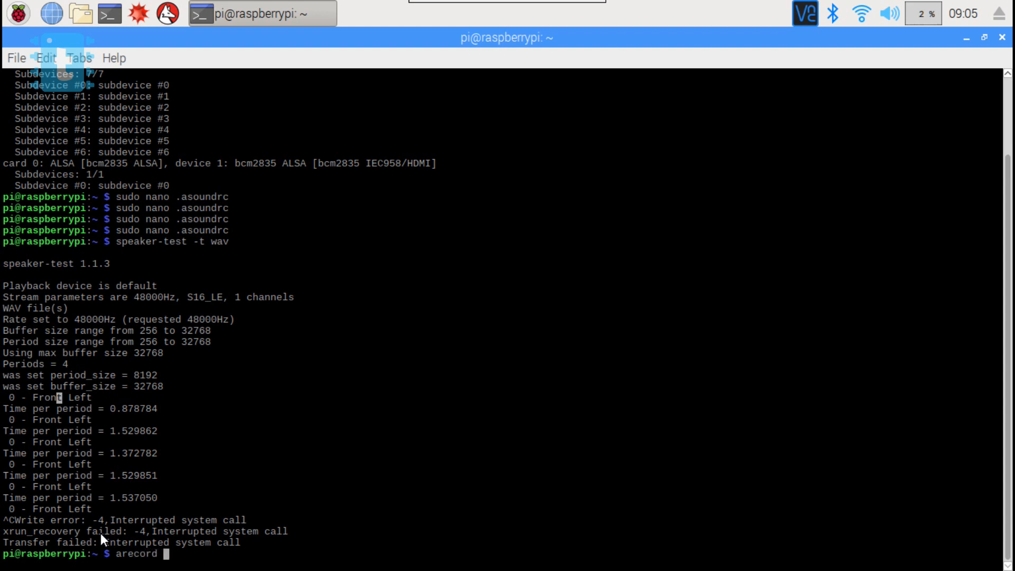
{"action": "left_click", "coordinate": [491, 556]}
{"action": "type", "text": "console"}
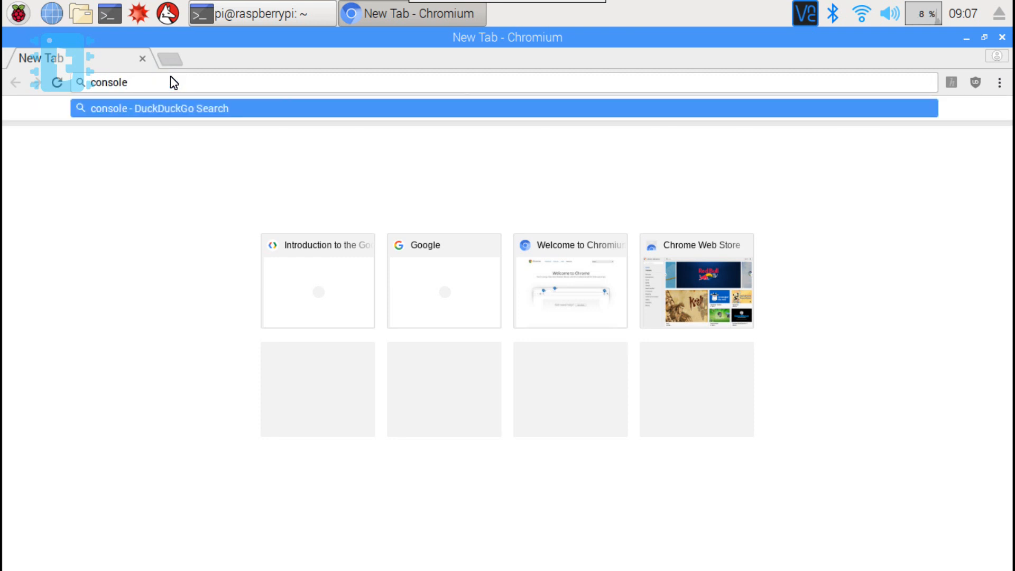
Sign in to the Actions on Google console and start a new project named 'Google Assistant on RPi'
{"action": "right_click", "coordinate": [346, 316]}
{"action": "type", "text": "sachi"}
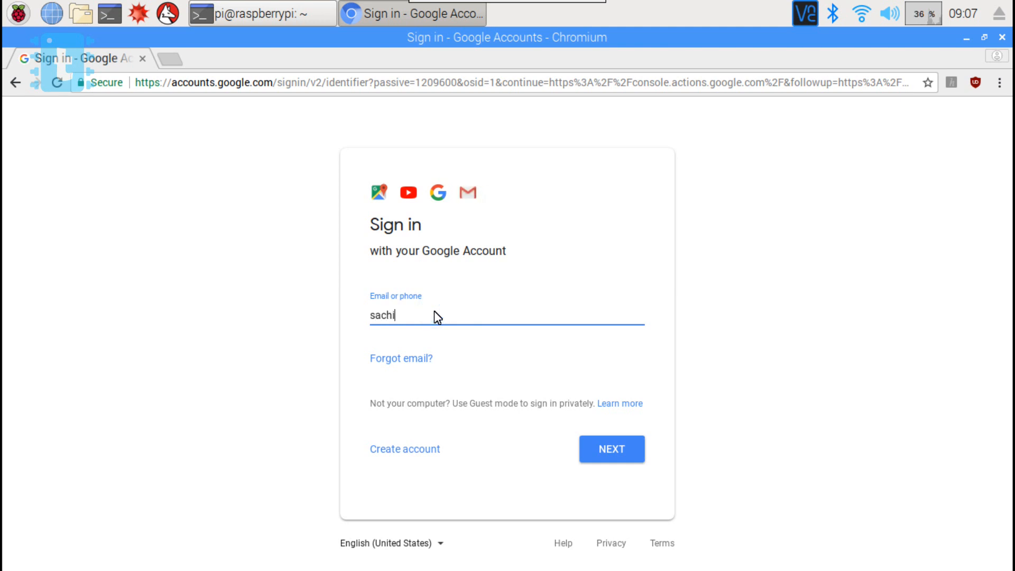
{"action": "left_click", "coordinate": [610, 448]}
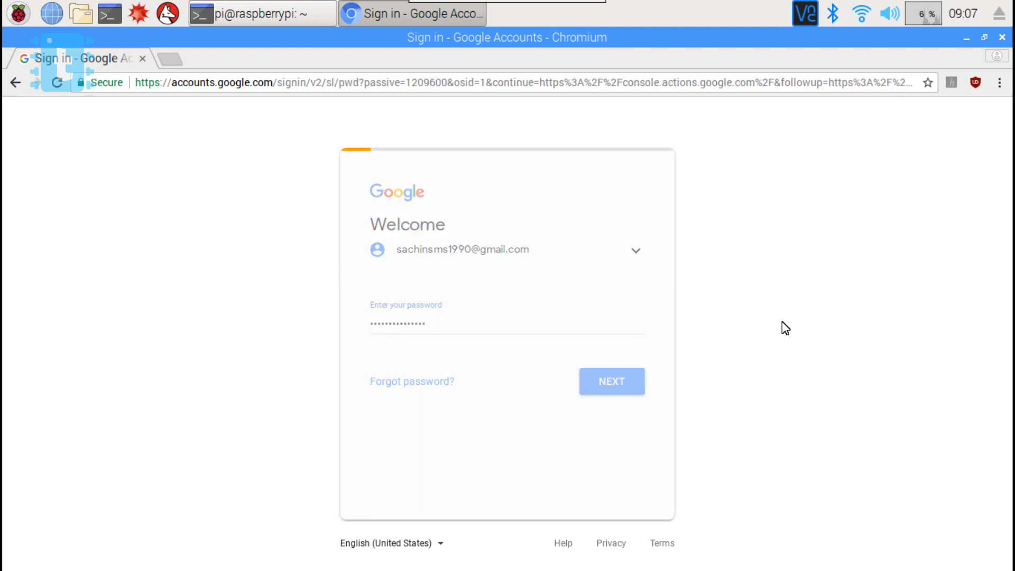
{"action": "left_click", "coordinate": [610, 381]}
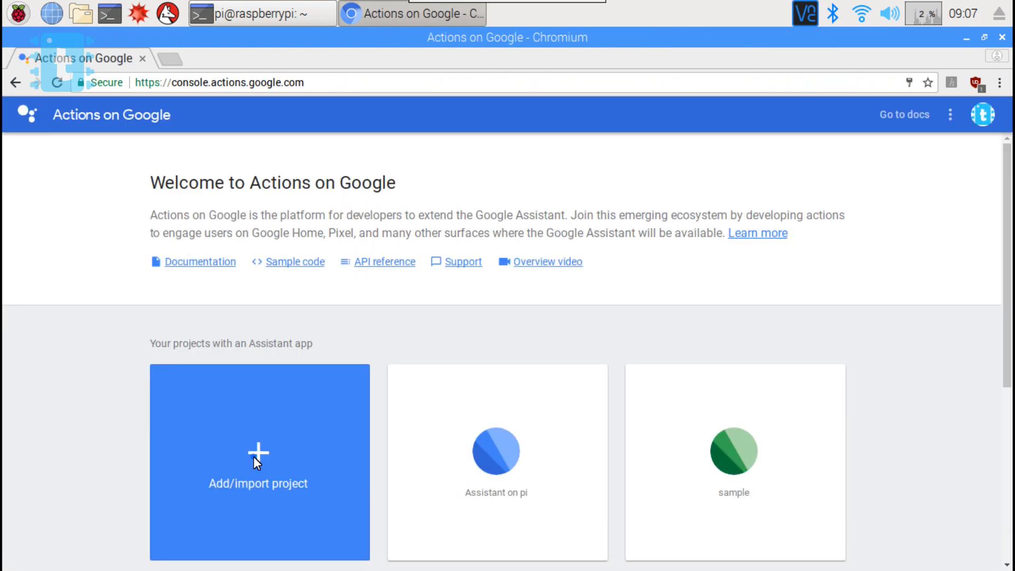
{"action": "left_click", "coordinate": [258, 461]}
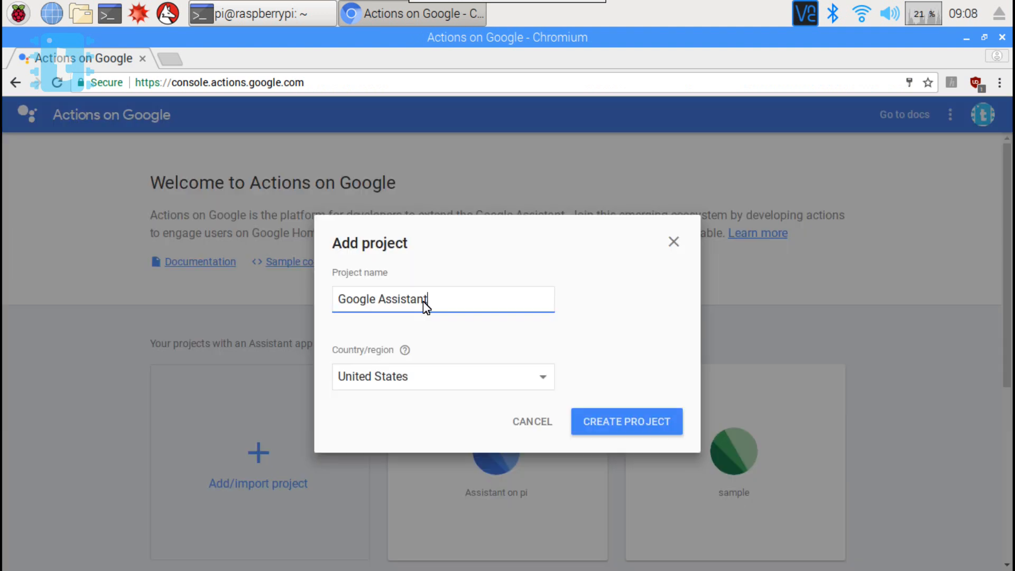
{"action": "mouse_move", "coordinate": [798, 140]}
{"action": "type", "text": " on RPi"}
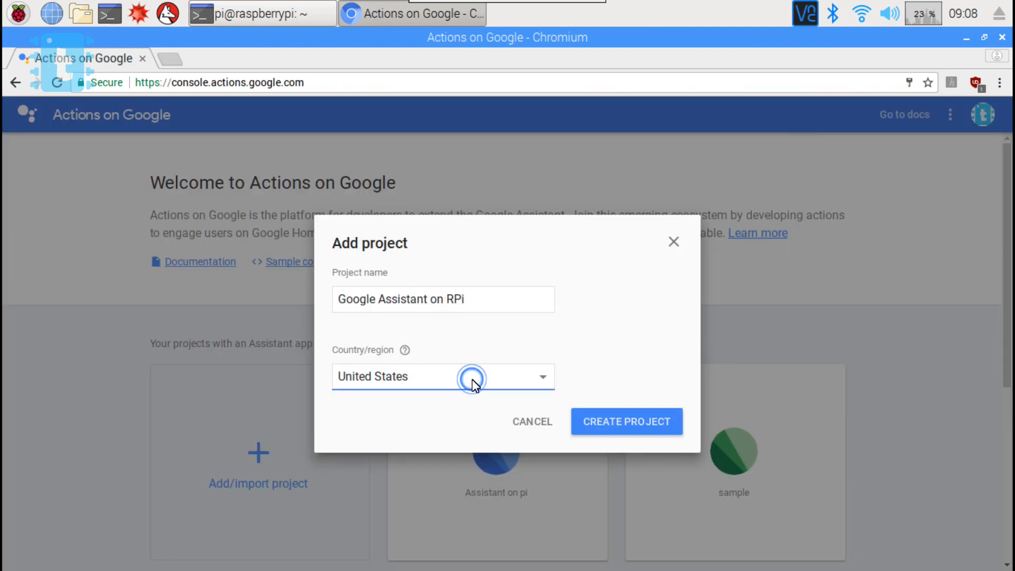
Set the project's country to India and create the project
{"action": "left_click", "coordinate": [443, 376]}
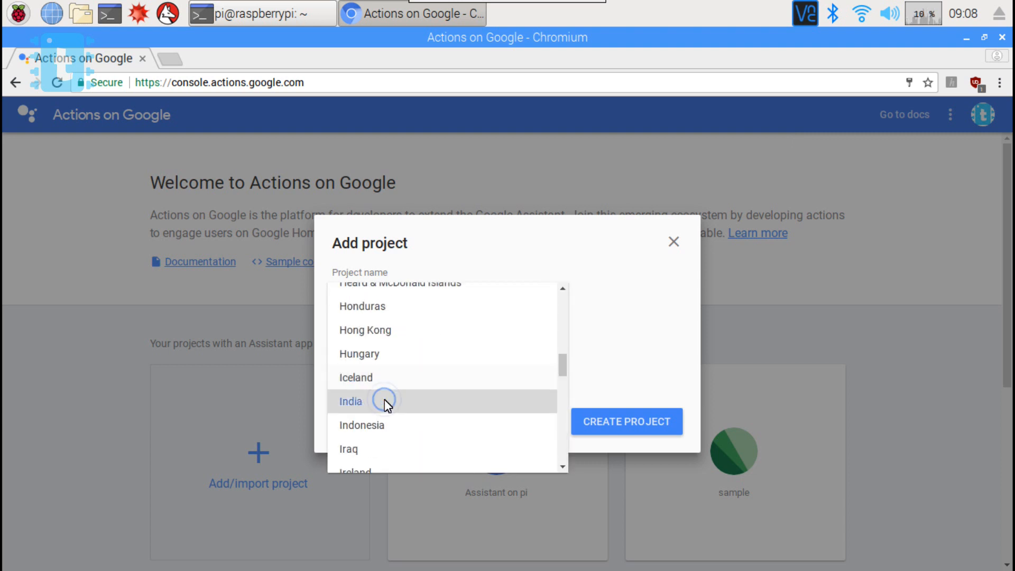
{"action": "left_click", "coordinate": [624, 421]}
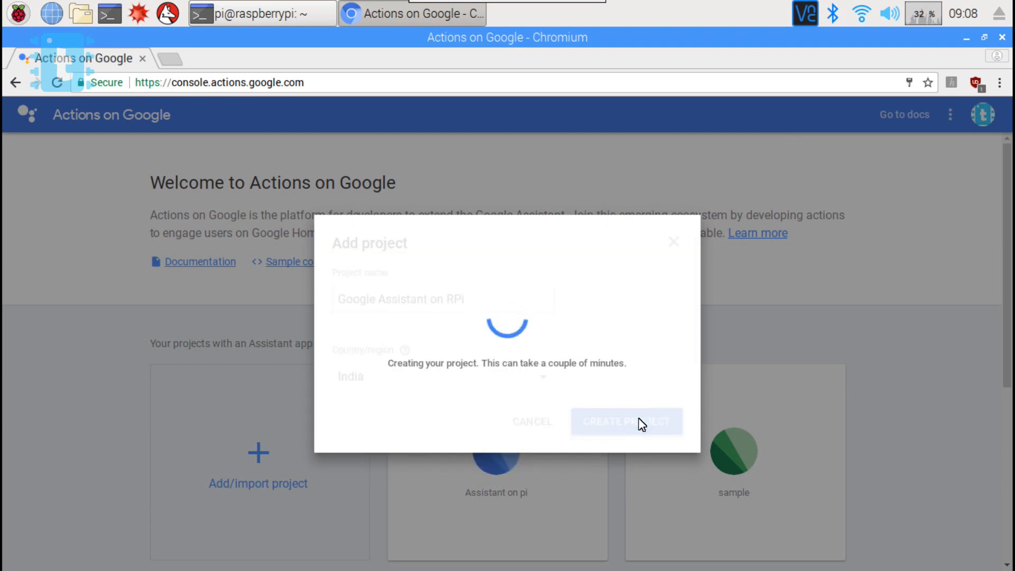
{"action": "left_click", "coordinate": [171, 58]}
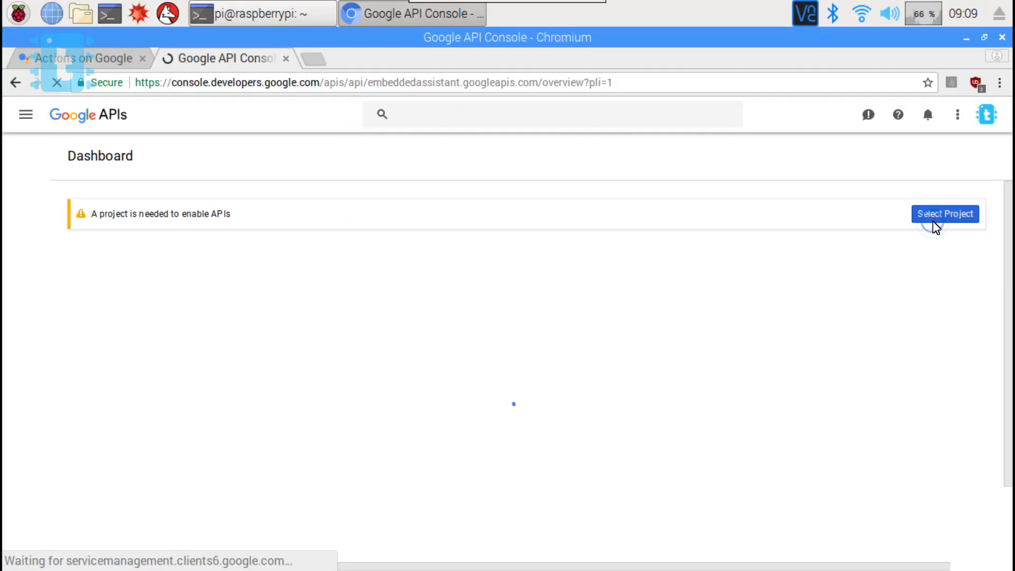
Select the new RPi project under All and enable the Google Assistant API for it
{"action": "left_click", "coordinate": [943, 214]}
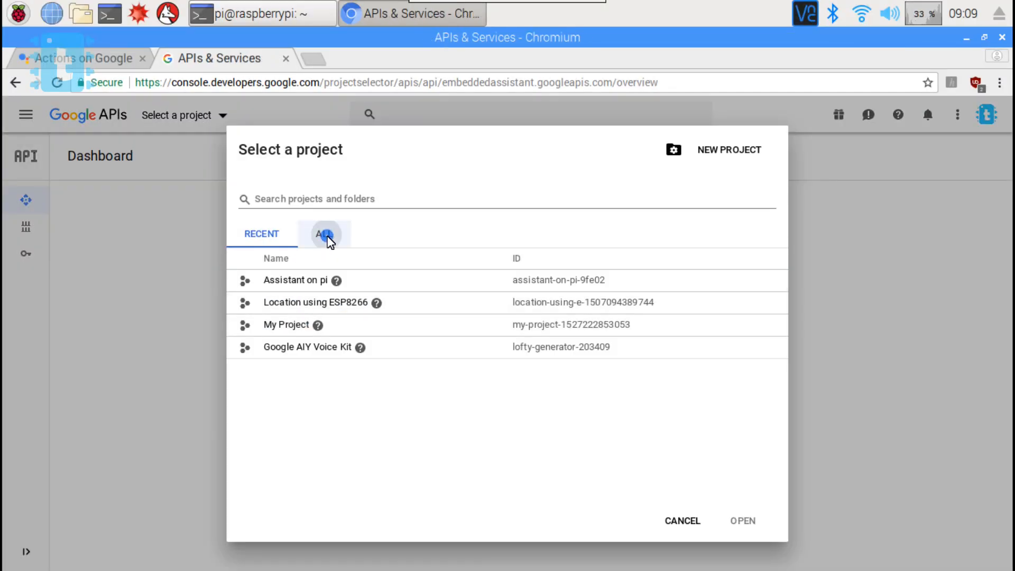
{"action": "left_click", "coordinate": [323, 234]}
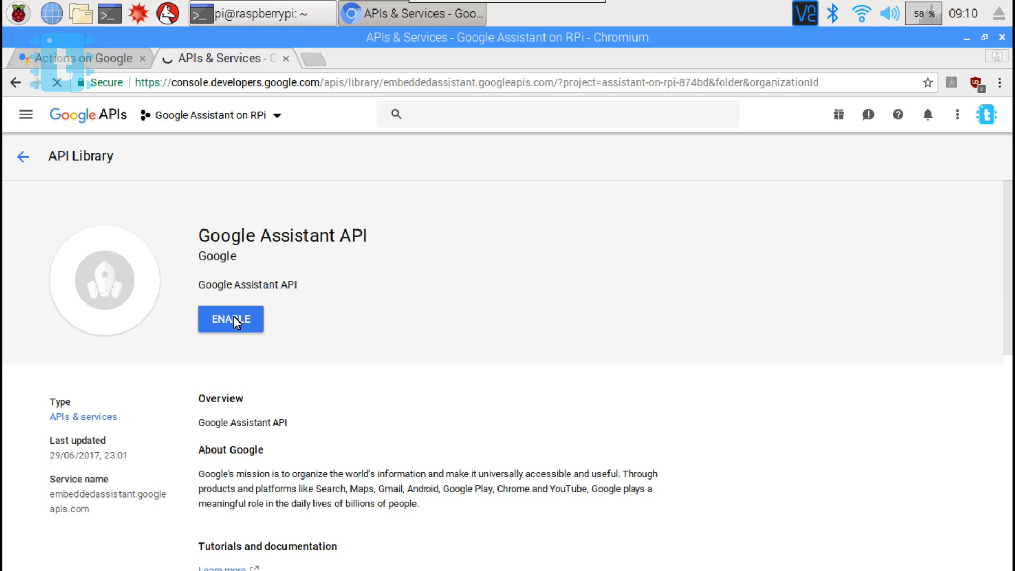
{"action": "left_click", "coordinate": [230, 318]}
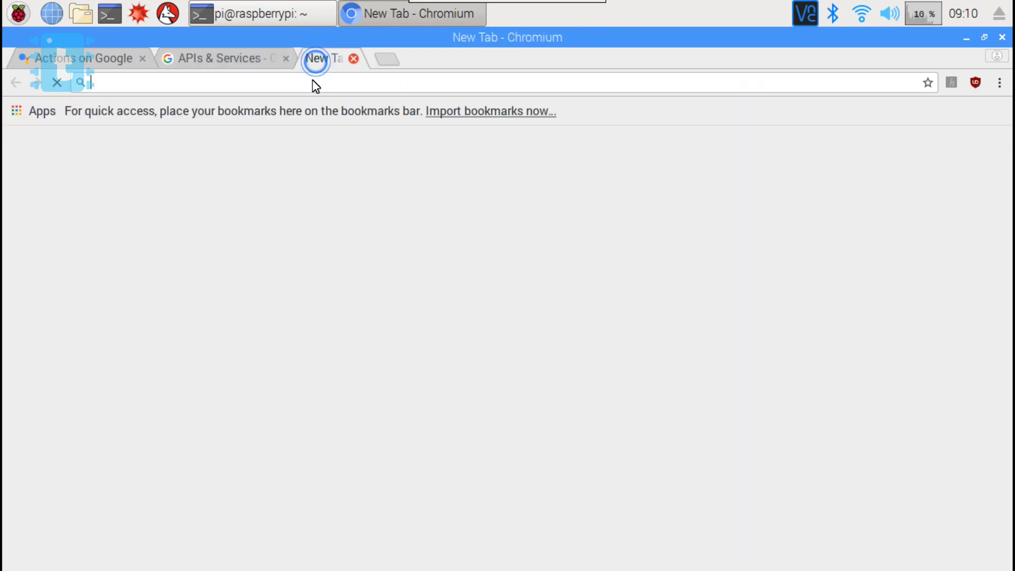
Open myaccount.google.com/activitycontrols in a new tab to check Voice & Audio Activity
{"action": "right_click", "coordinate": [183, 252]}
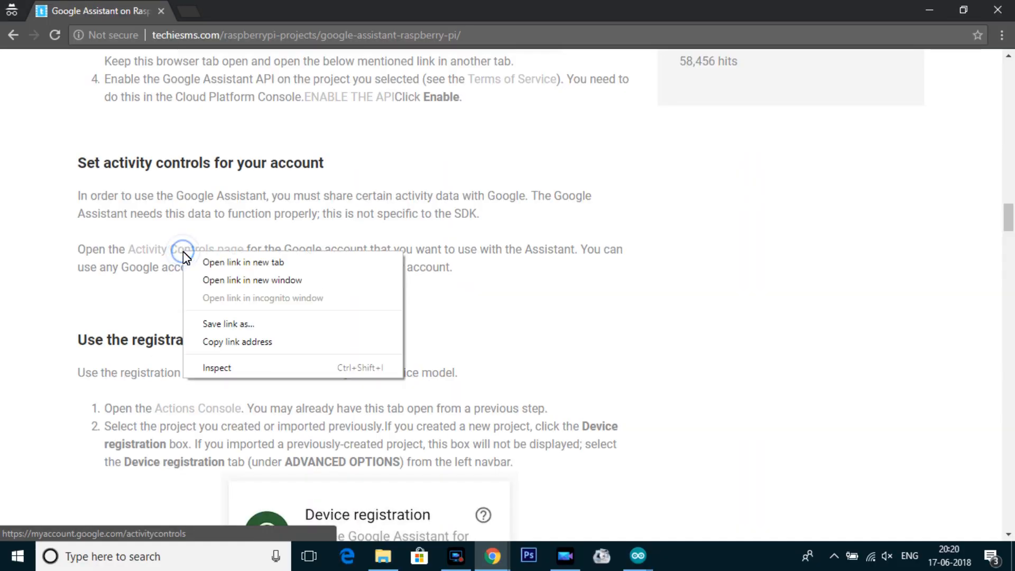
{"action": "left_click", "coordinate": [243, 262]}
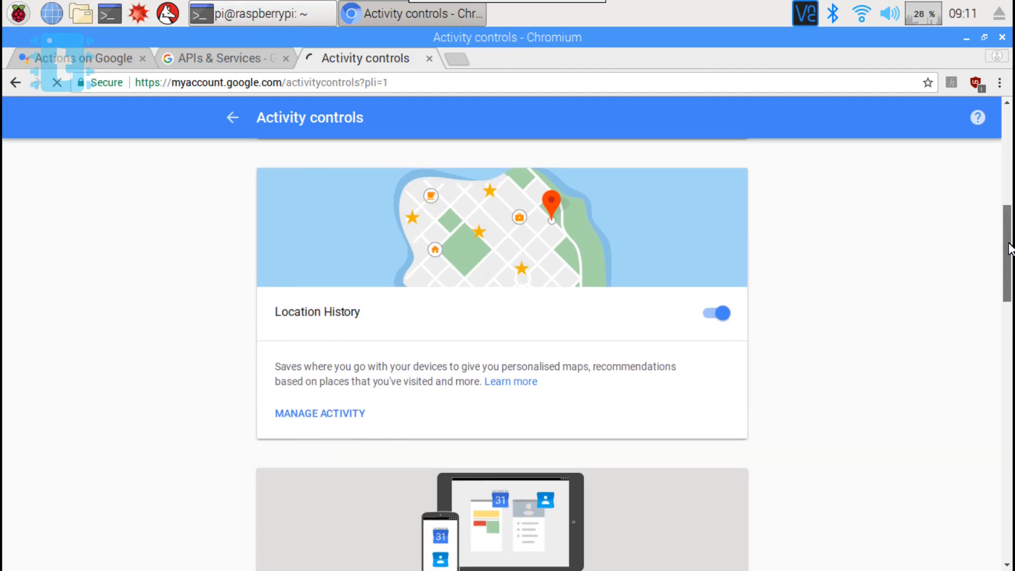
{"action": "scroll", "scroll_direction": "down", "scroll_amount": 3}
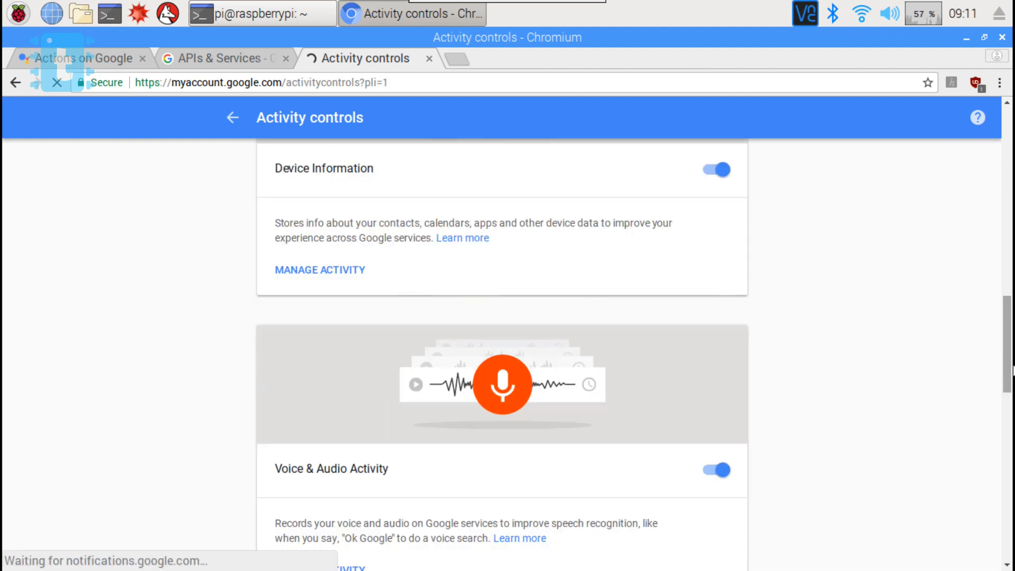
Return to the Actions on Google project and open its Device registration card under More options
{"action": "left_click", "coordinate": [77, 58]}
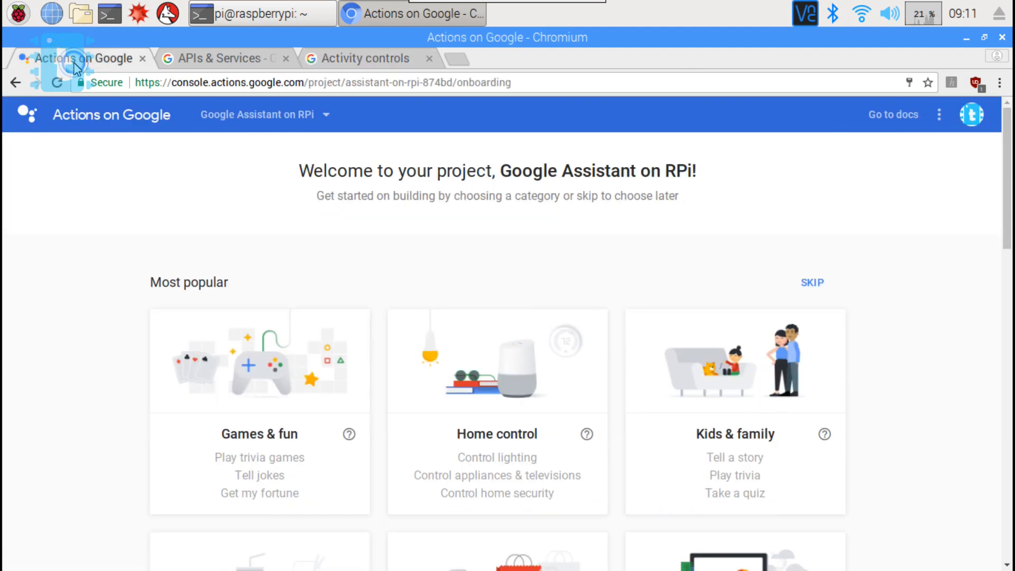
{"action": "scroll", "scroll_direction": "down", "scroll_amount": 3}
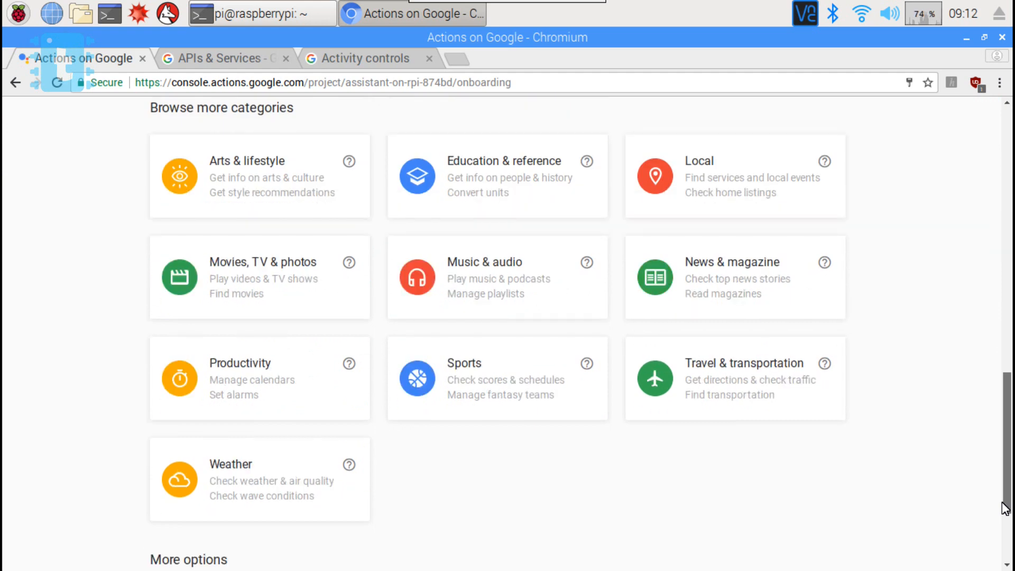
{"action": "scroll", "scroll_direction": "down", "scroll_amount": 3}
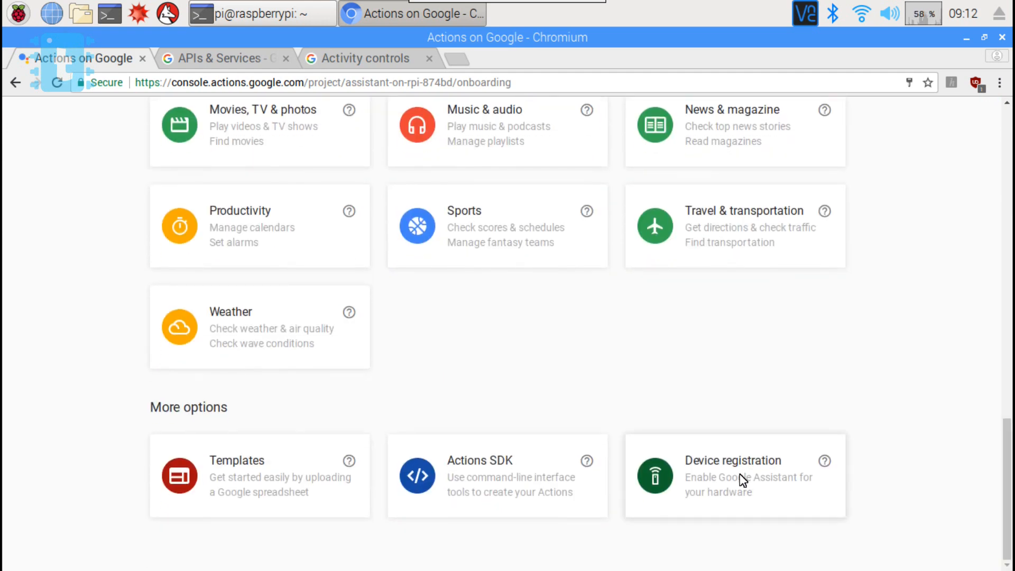
{"action": "left_click", "coordinate": [732, 474]}
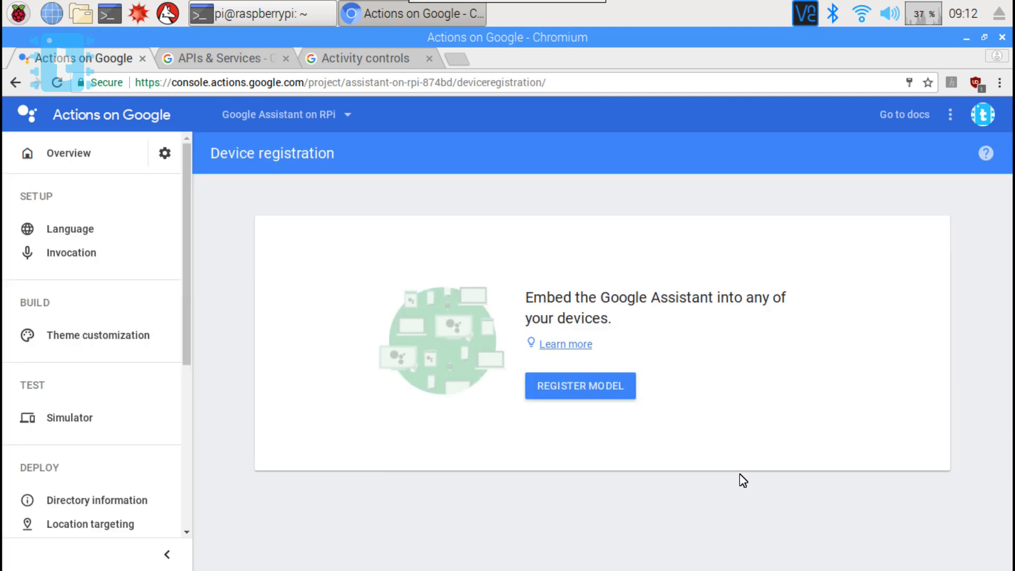
Register a new device model with product name 'My Google Assistant' and manufacturer techiesms
{"action": "left_click", "coordinate": [579, 385]}
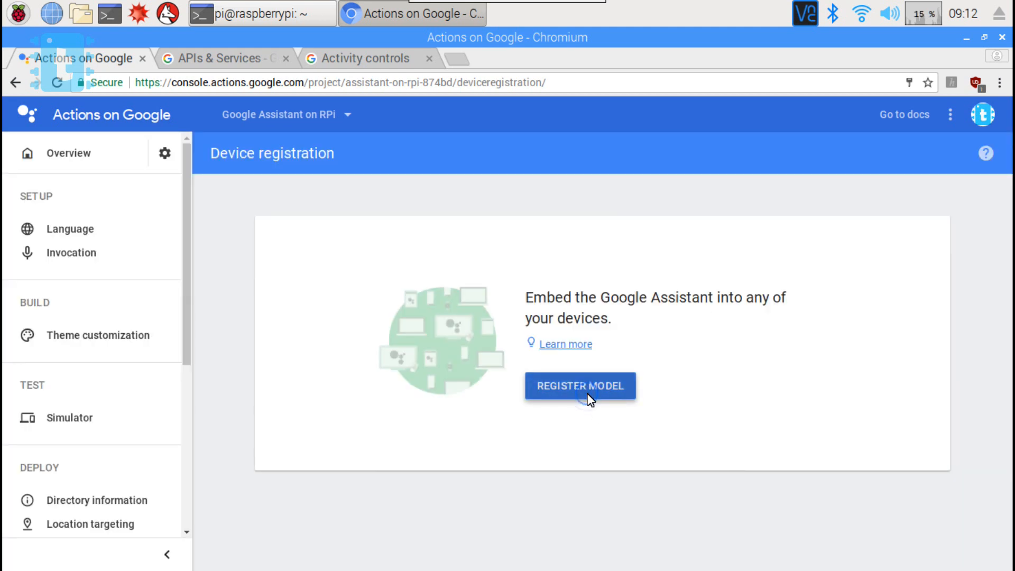
{"action": "left_click", "coordinate": [579, 385]}
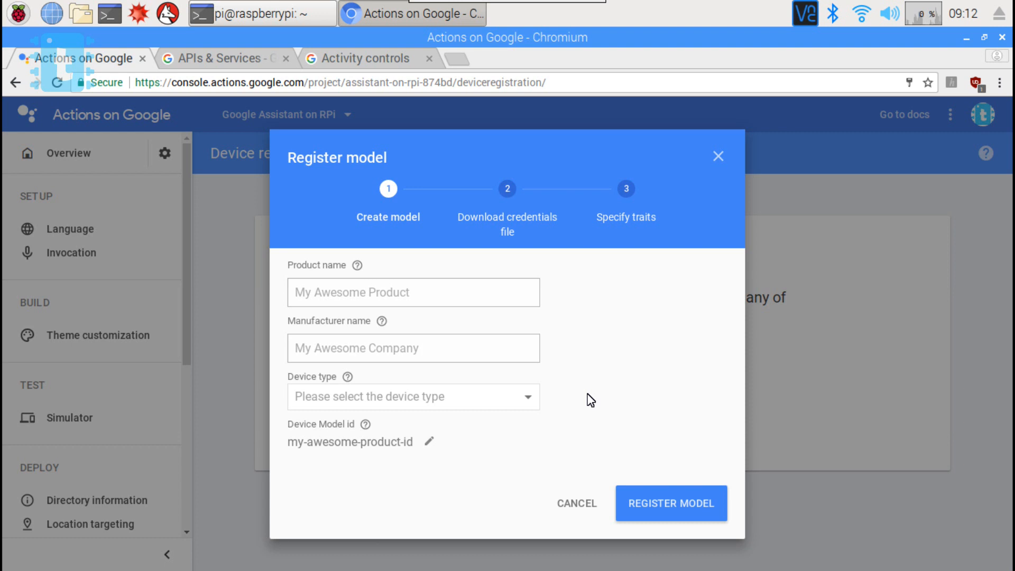
{"action": "type", "text": "My Google Ass"}
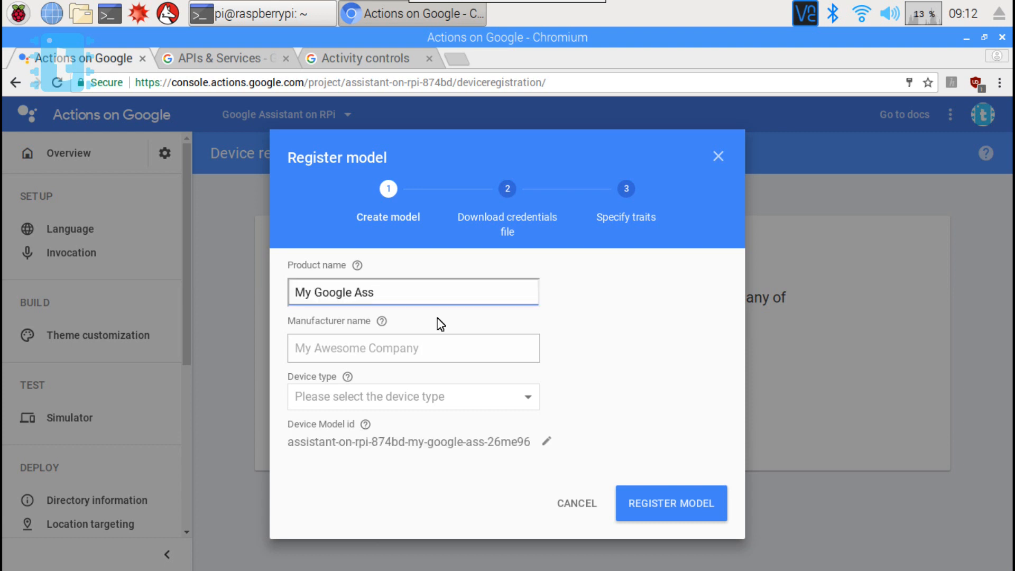
{"action": "type", "text": "istant"}
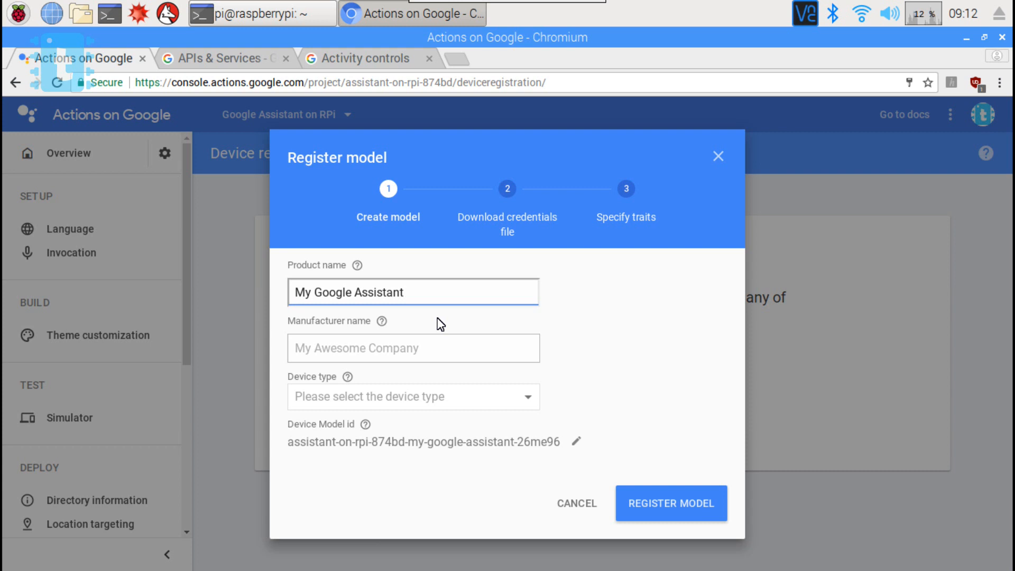
{"action": "left_click", "coordinate": [387, 348]}
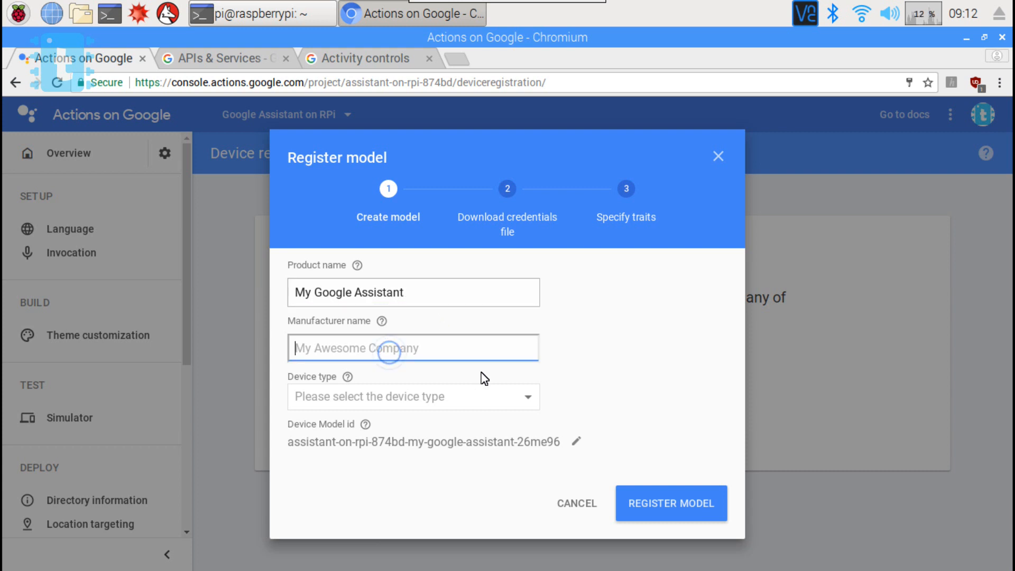
Set the device type to Auto, register the model and download credentials.json
{"action": "left_click", "coordinate": [412, 396]}
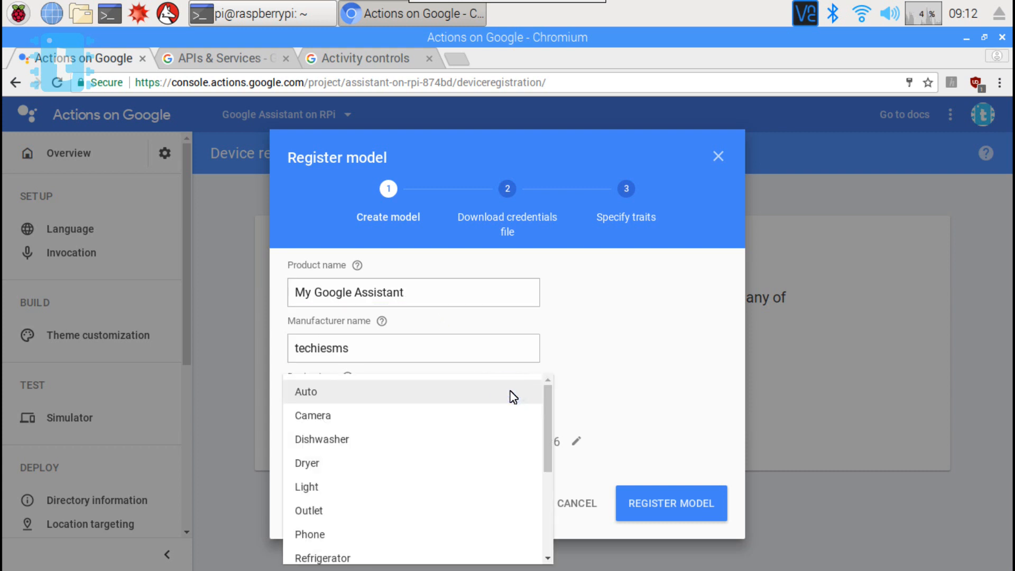
{"action": "left_click", "coordinate": [305, 391]}
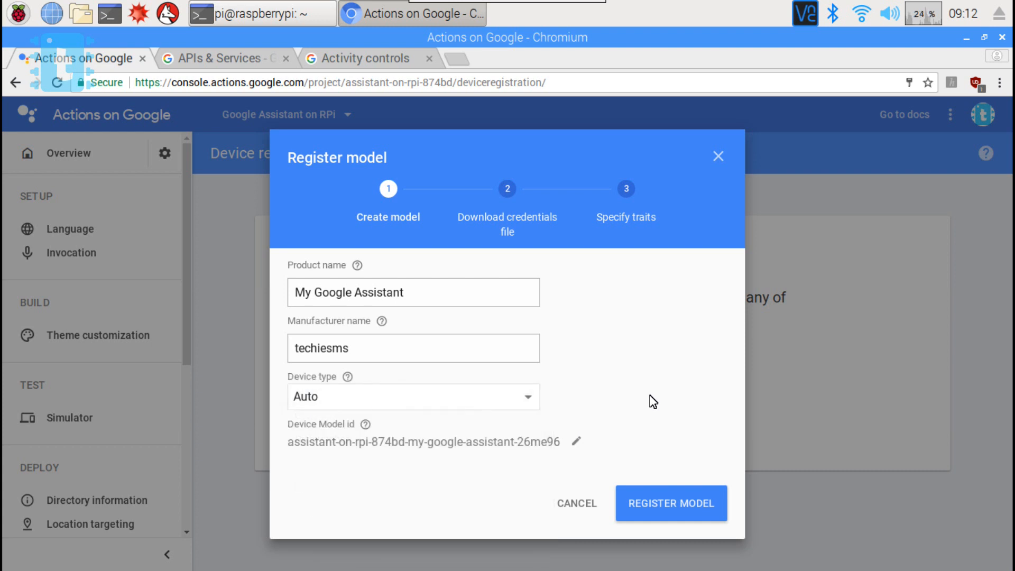
{"action": "left_click", "coordinate": [670, 503]}
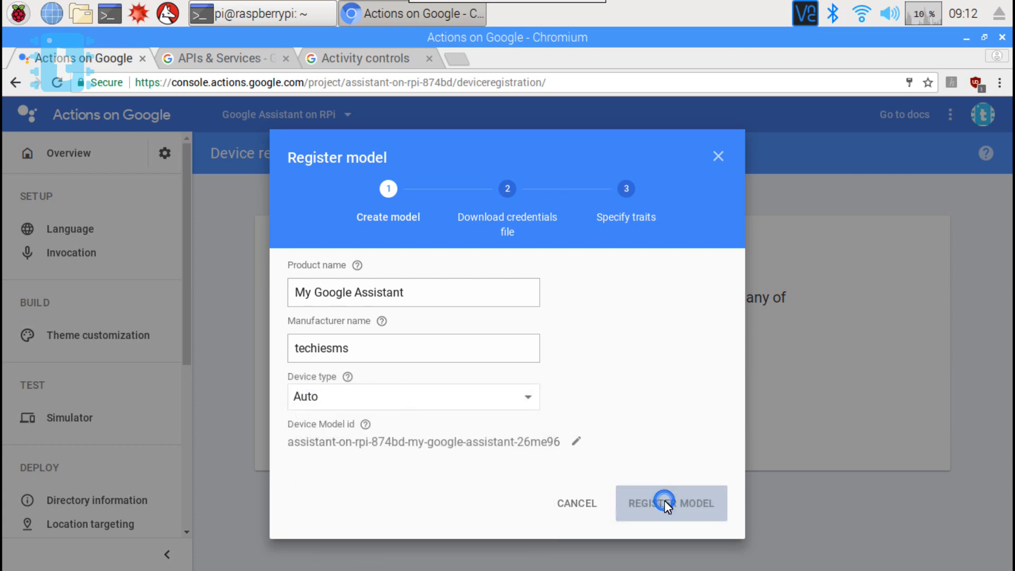
{"action": "left_click", "coordinate": [670, 503]}
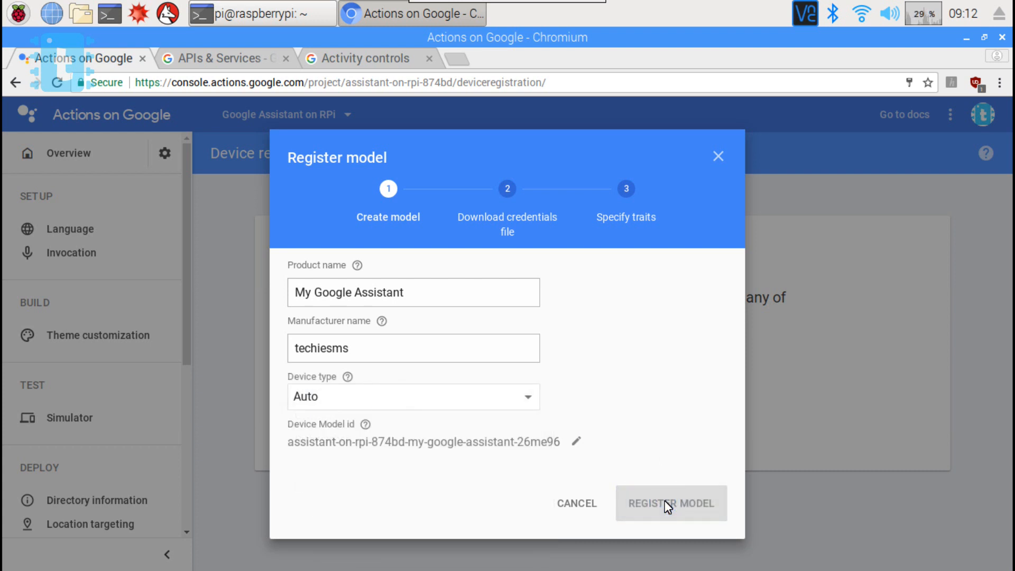
{"action": "left_click", "coordinate": [670, 503]}
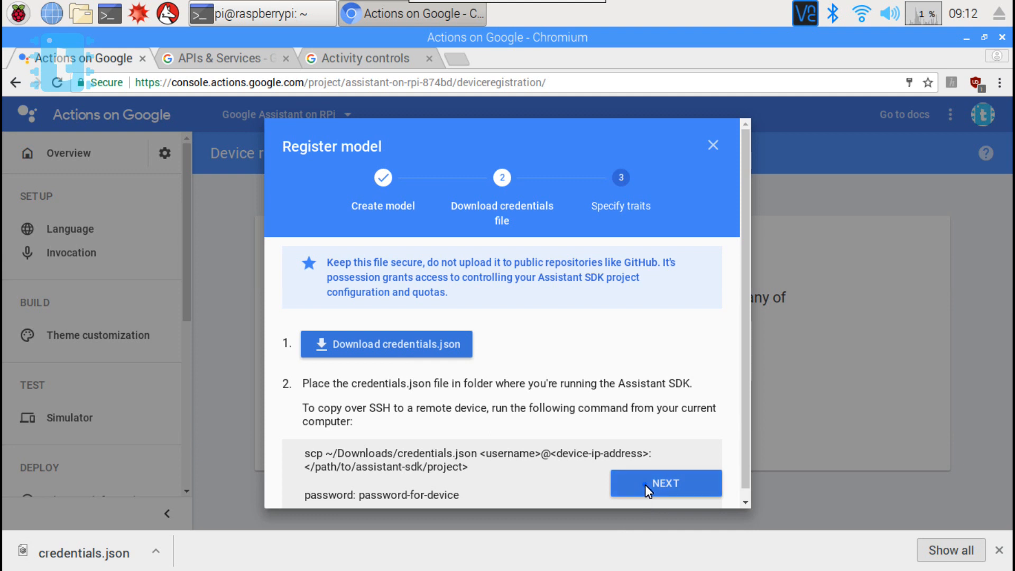
Continue to the Specify traits step and skip it, listing My Google Assistant under device registration
{"action": "left_click", "coordinate": [665, 483]}
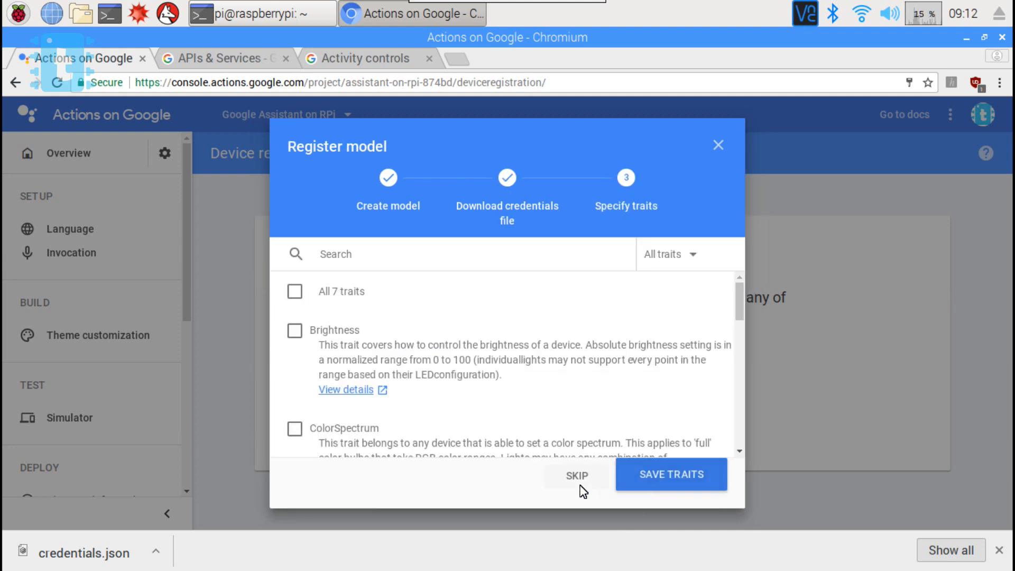
{"action": "left_click", "coordinate": [576, 474]}
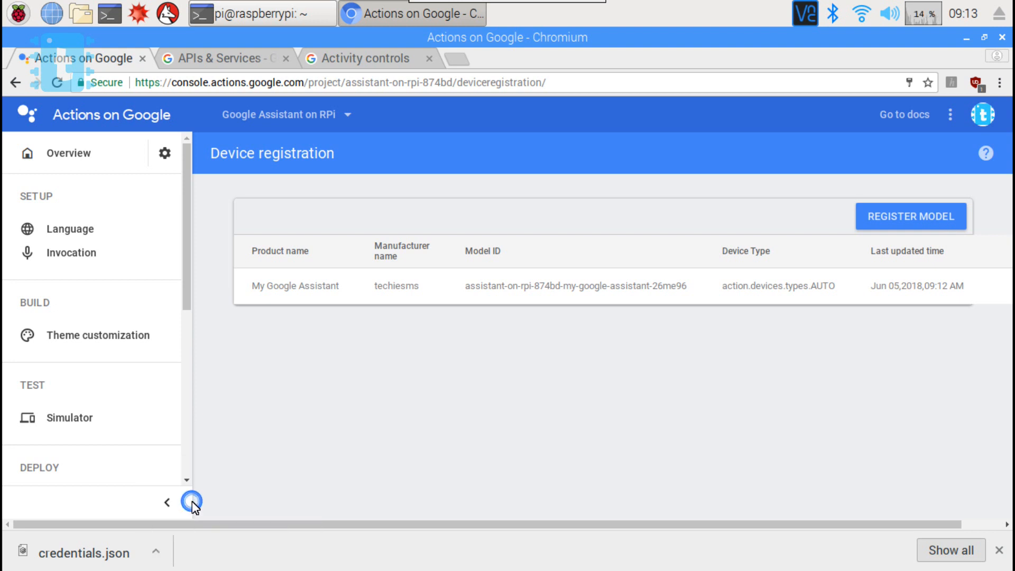
Cut credentials.json from Downloads via its right-click menu, ready to move it
{"action": "right_click", "coordinate": [248, 134]}
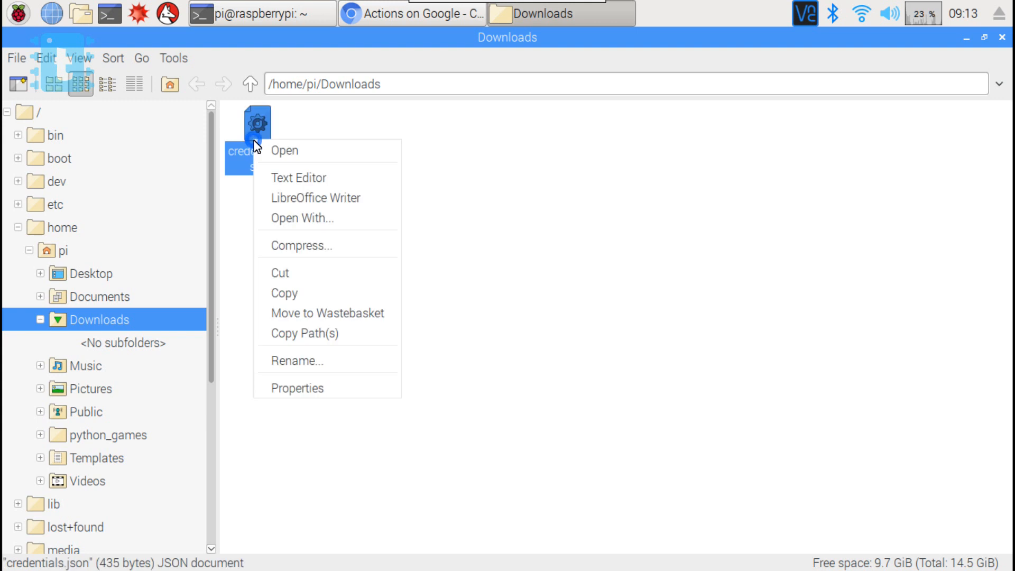
{"action": "left_click", "coordinate": [284, 282]}
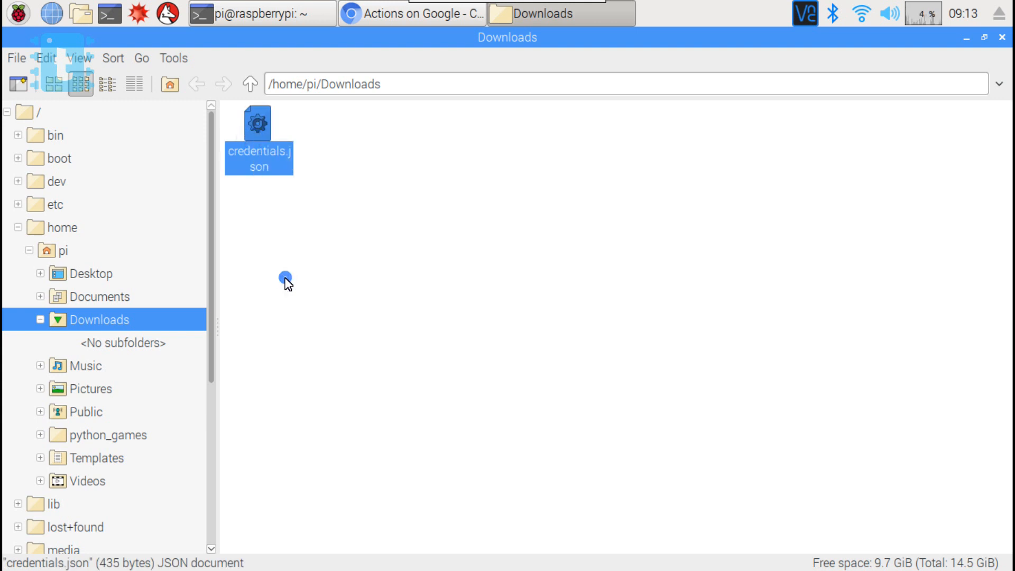
{"action": "left_click", "coordinate": [61, 250]}
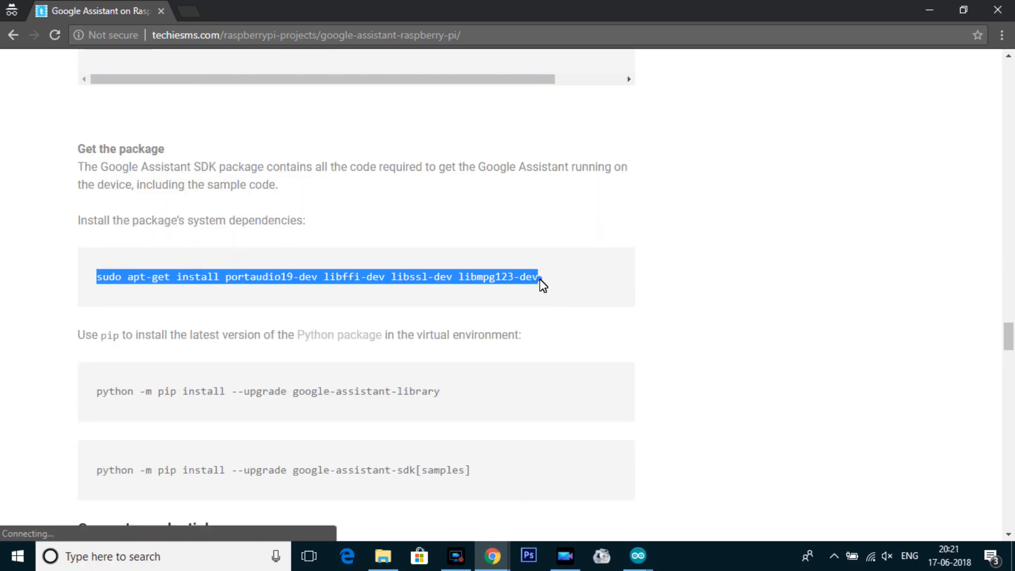
Create the Python virtual environment with python3 -m venv and upgrade pip, setuptools and wheel
{"action": "scroll", "scroll_direction": "down", "scroll_amount": 3}
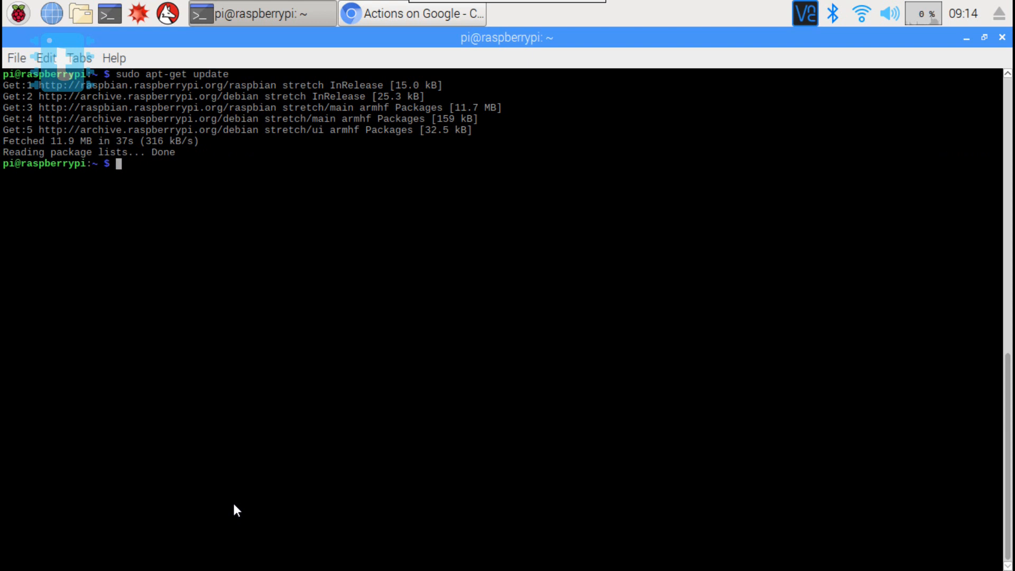
{"action": "type", "text": "pyhton3 -m venv env"}
{"action": "type", "text": "env/bin/python -m pip install --upgrade pip setup"}
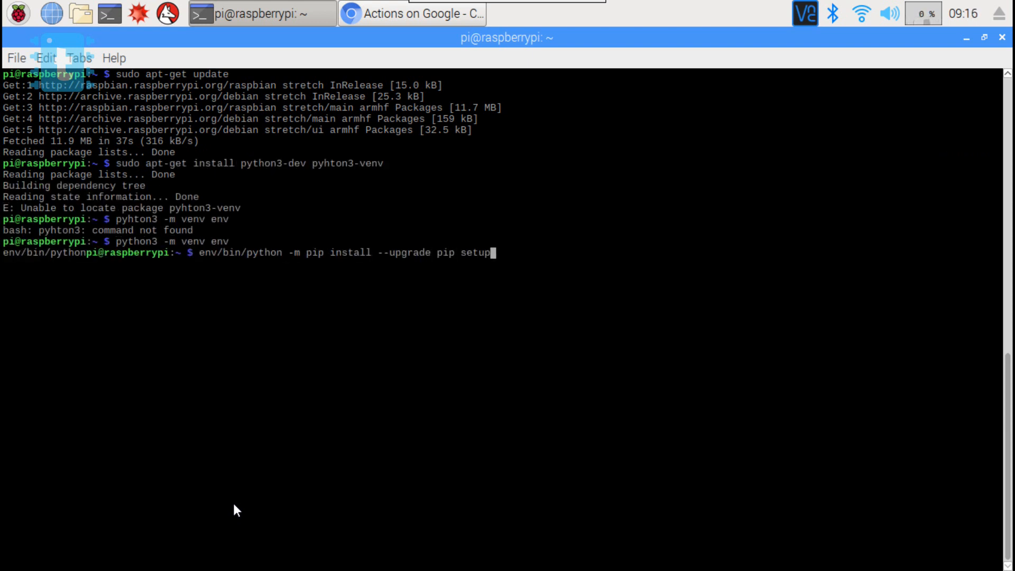
{"action": "key", "text": "Return"}
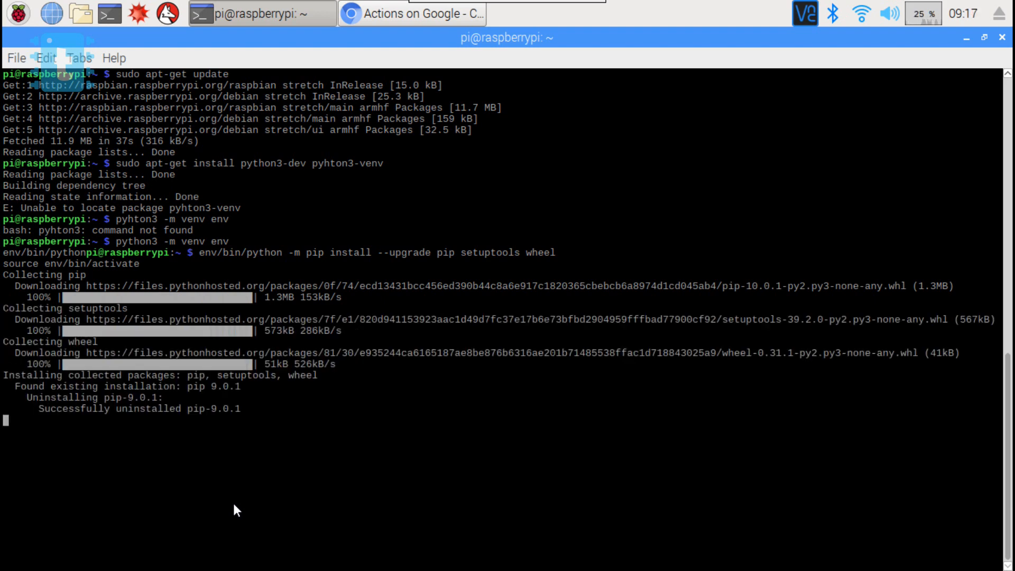
Install portaudio19-dev, libffi-dev, libssl-dev dependencies and start the google-oauthlib-tool command
{"action": "type", "text": "sudo apt-get install portaudio19-dev libffi-dev libssl-dev libmpg"}
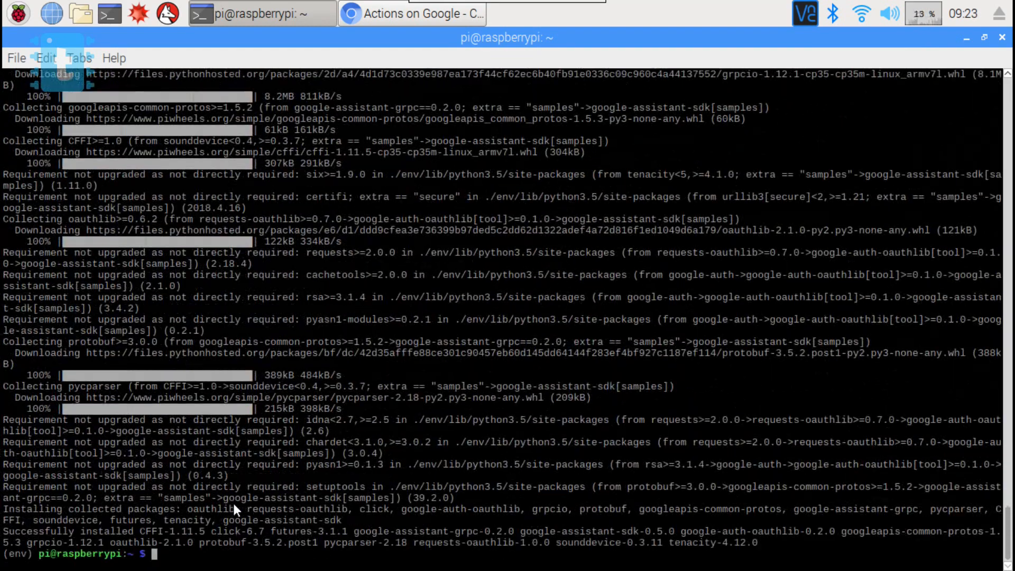
{"action": "type", "text": "google-oauthlib-tool --scope https://www.googleapis.com/auth/assistant-sdk-prototype \\"}
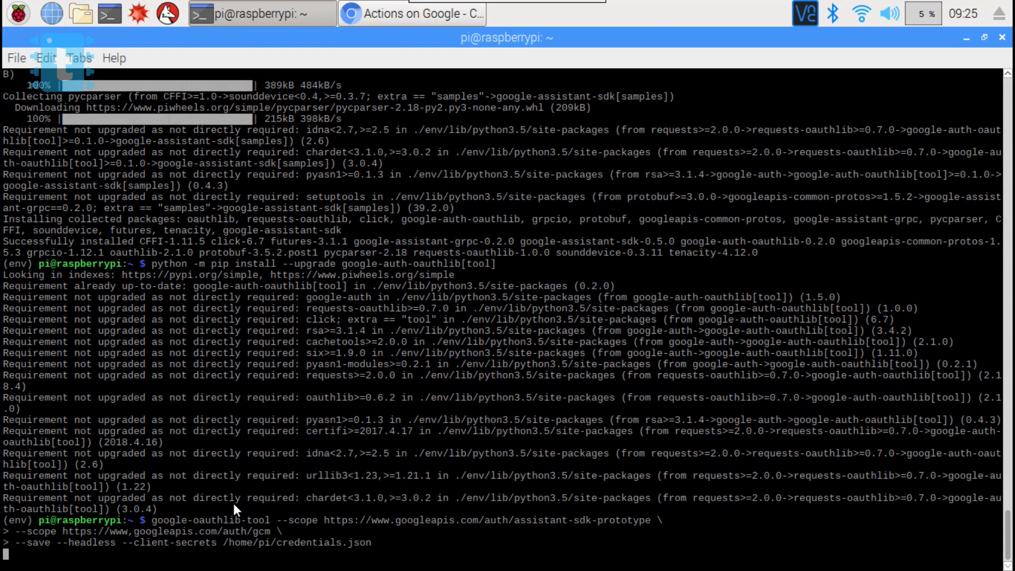
Load the pasted authorization link, choose the Google account and allow the project access
{"action": "right_click", "coordinate": [236, 330]}
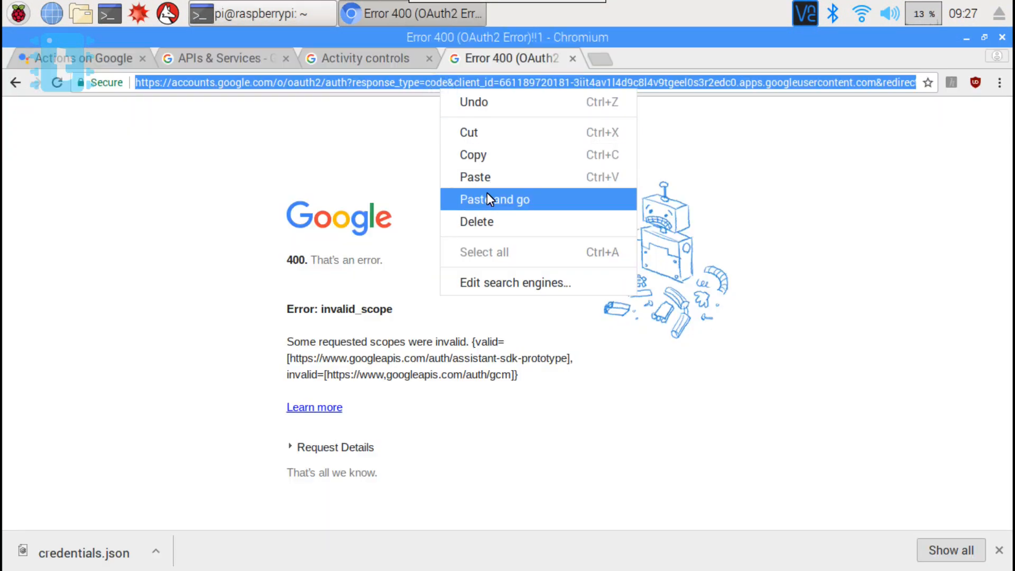
{"action": "left_click", "coordinate": [493, 199]}
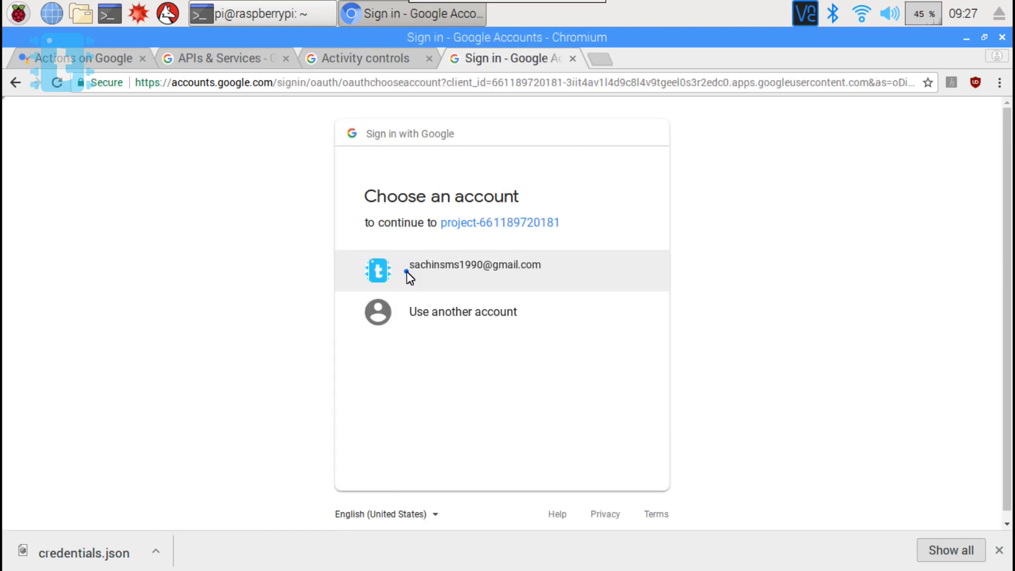
{"action": "left_click", "coordinate": [474, 264]}
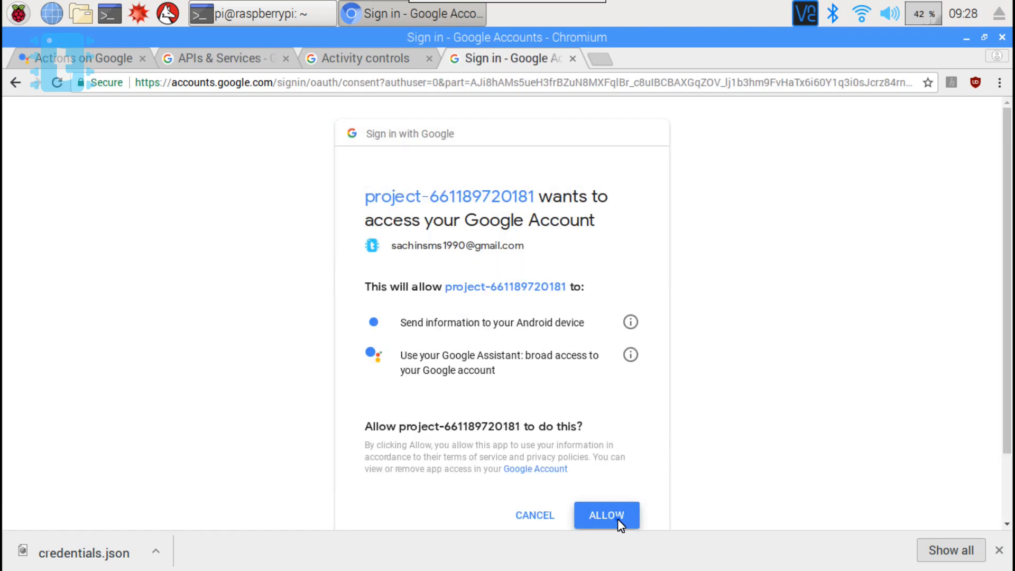
{"action": "left_click", "coordinate": [604, 515]}
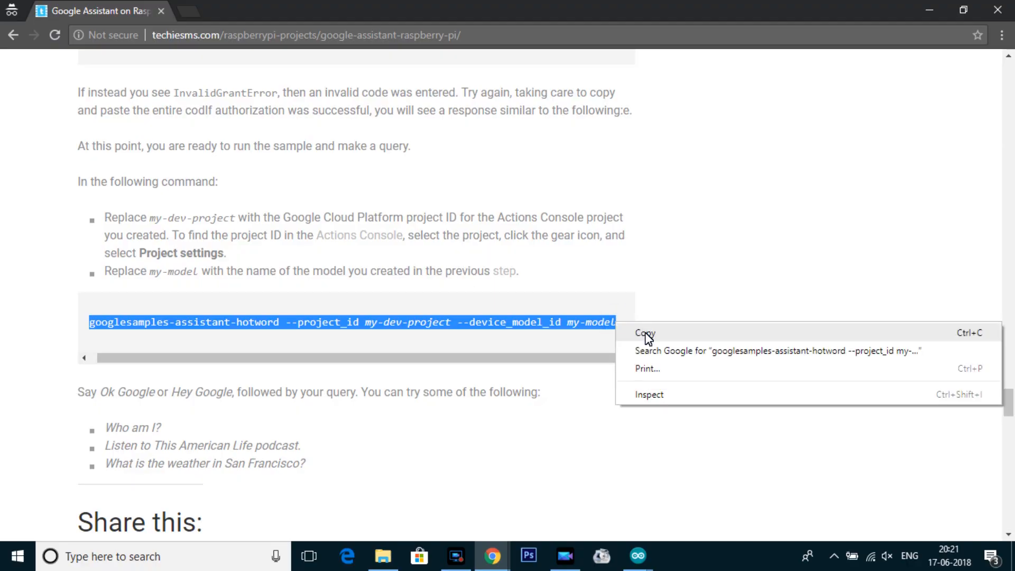
Copy the googlesamples-assistant-hotword command and return to the Actions on Google console
{"action": "left_click", "coordinate": [643, 333]}
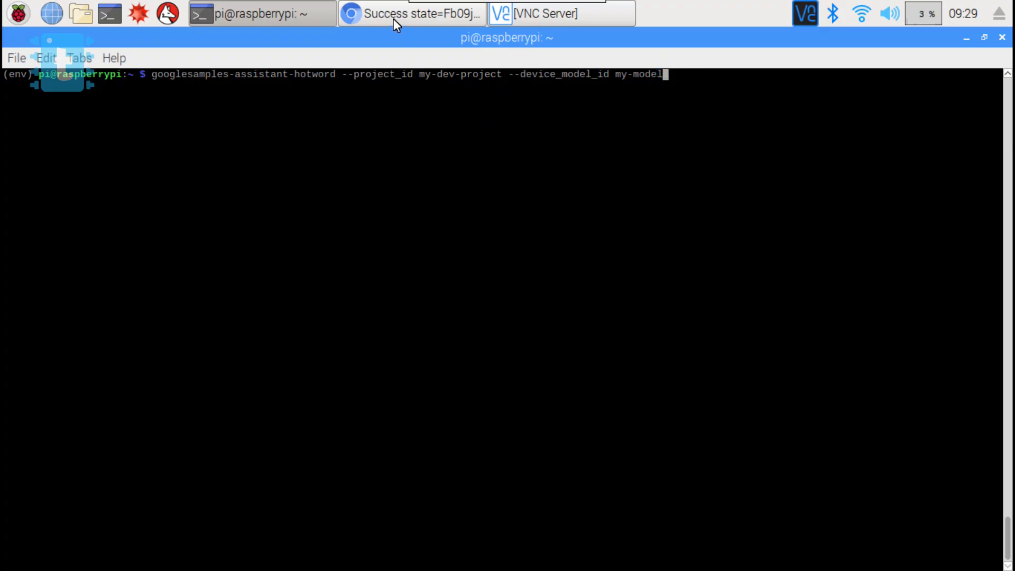
{"action": "left_click", "coordinate": [415, 13]}
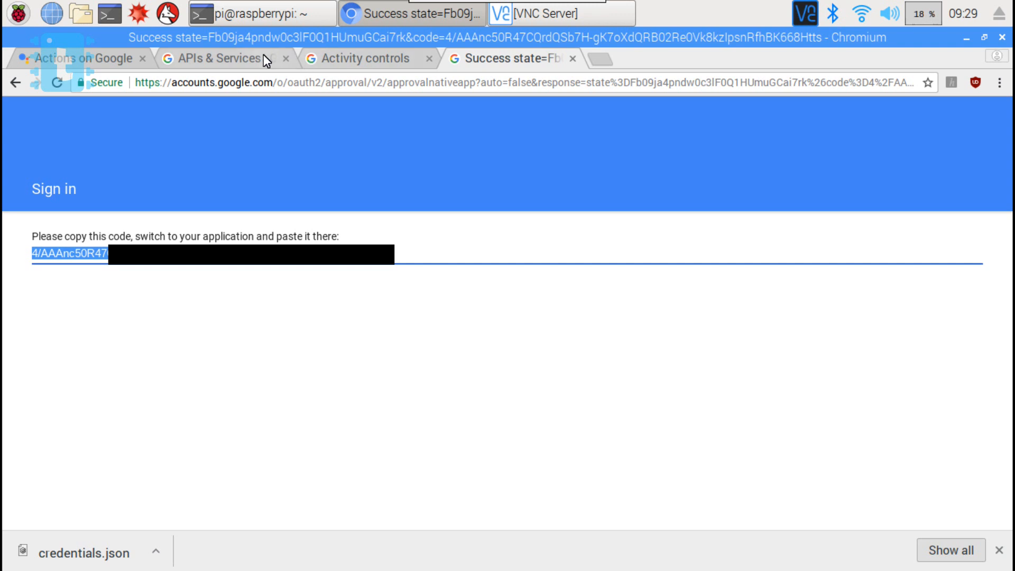
{"action": "left_click", "coordinate": [77, 58]}
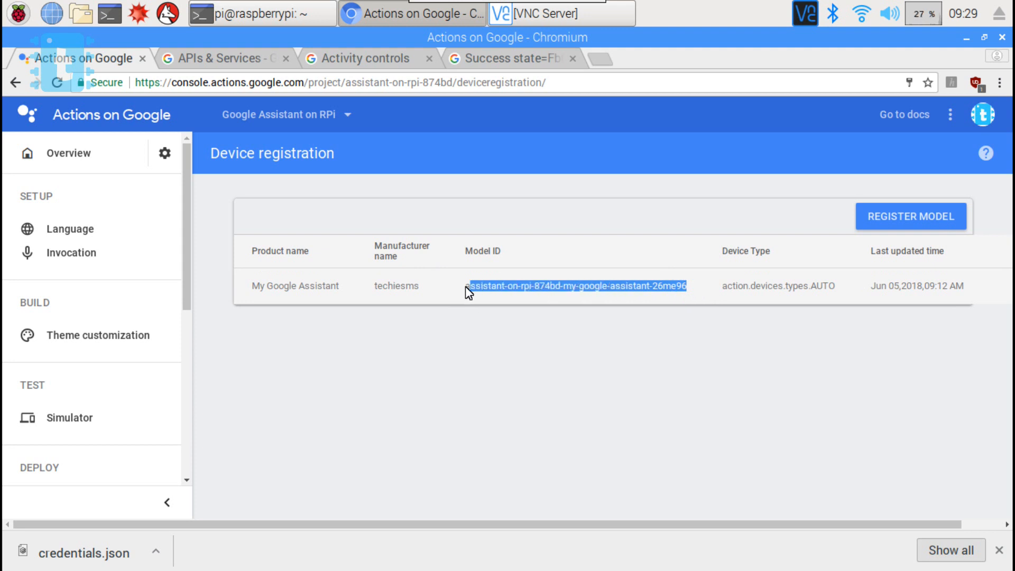
Copy the Model Id from the My Google Assistant model details
{"action": "left_click", "coordinate": [295, 285]}
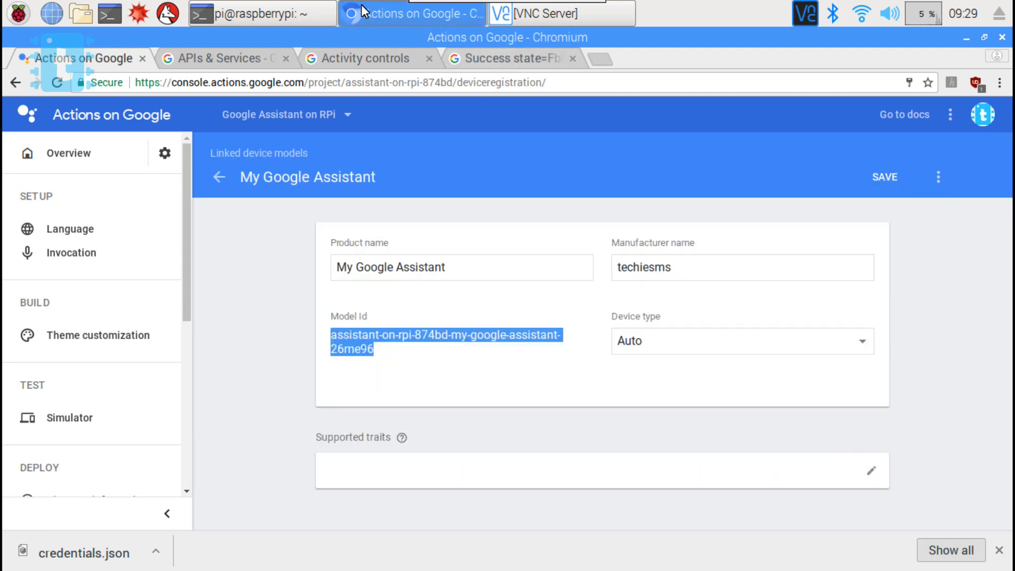
{"action": "left_click", "coordinate": [259, 13]}
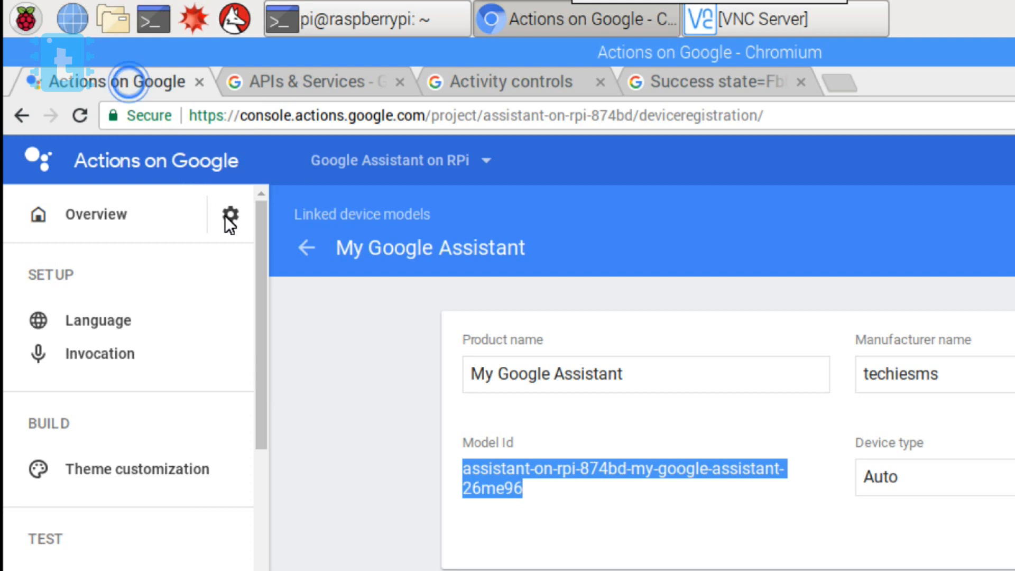
{"action": "left_click", "coordinate": [230, 214]}
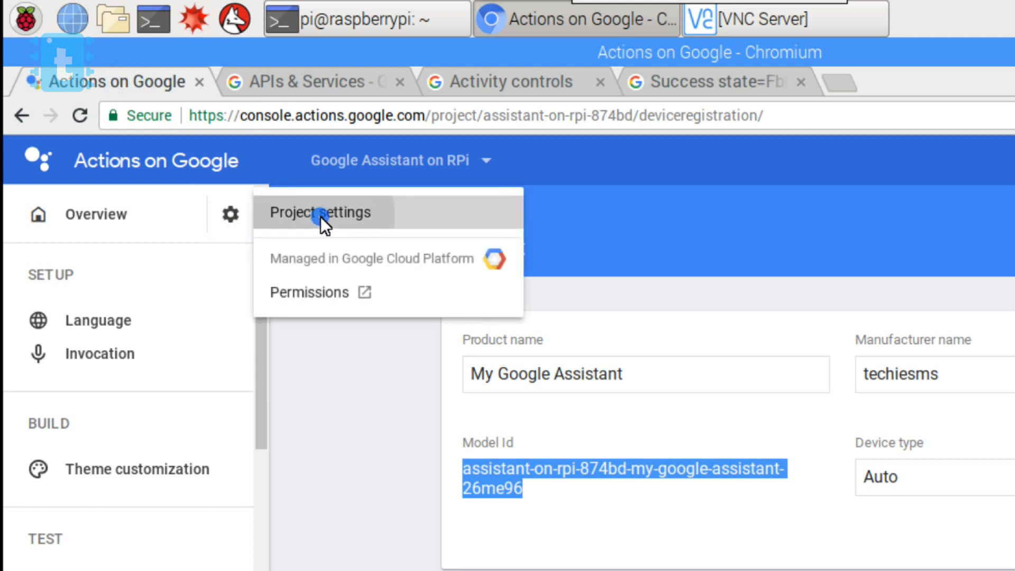
Copy Project ID assistant-on-rpi-874bd from Project settings into the terminal command
{"action": "left_click", "coordinate": [320, 213]}
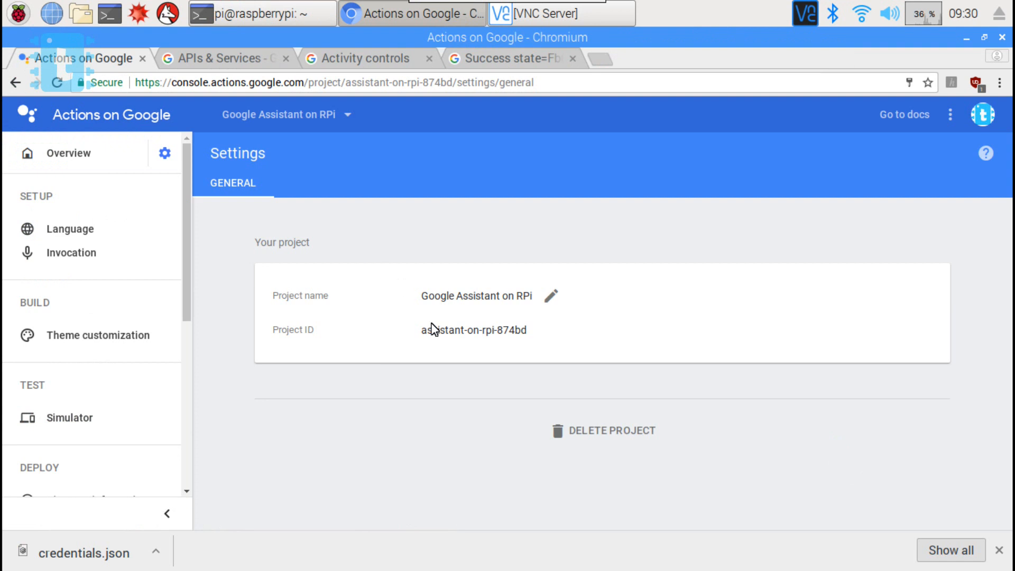
{"action": "double_click", "coordinate": [472, 330]}
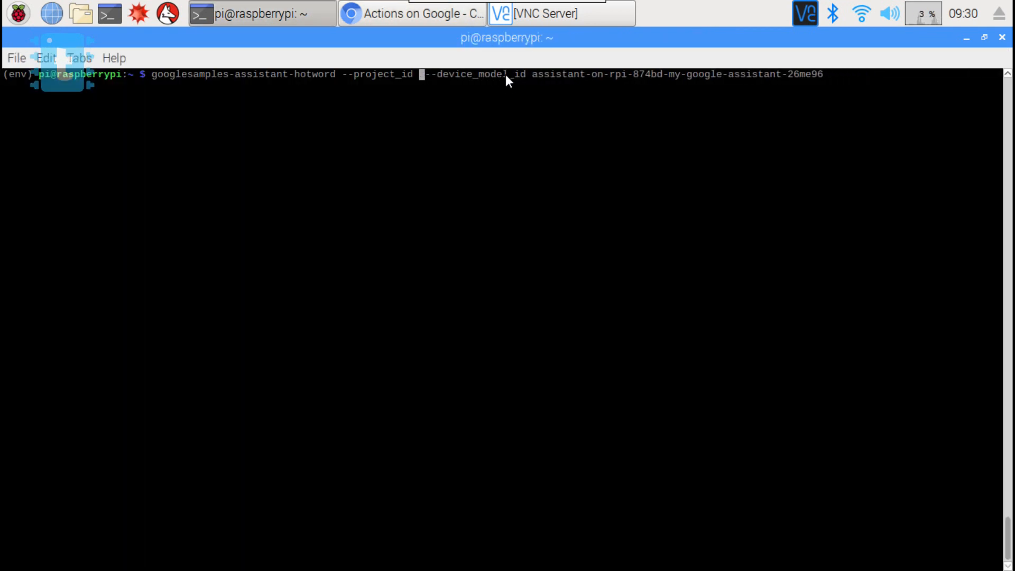
{"action": "type", "text": "assistant-on-rpi-874bd"}
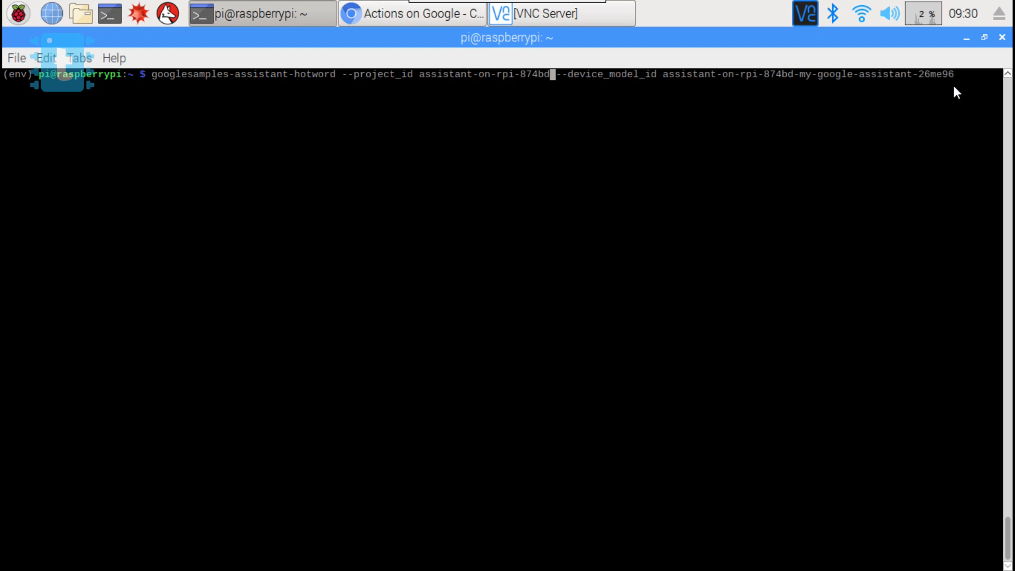